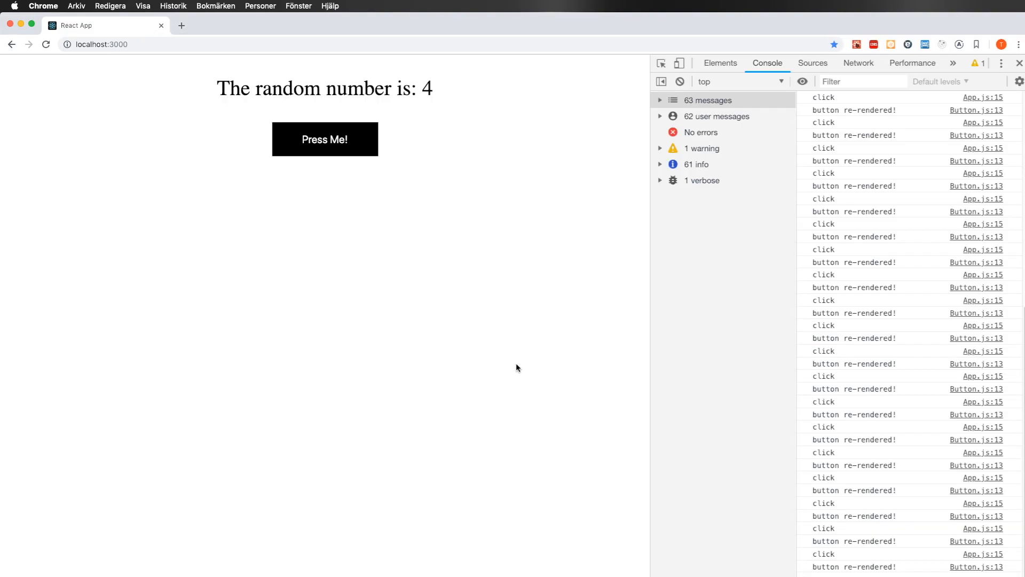
Step: Press the Press Me! button three times, logging a re-render on every click
{"action": "left_click", "coordinate": [325, 139]}
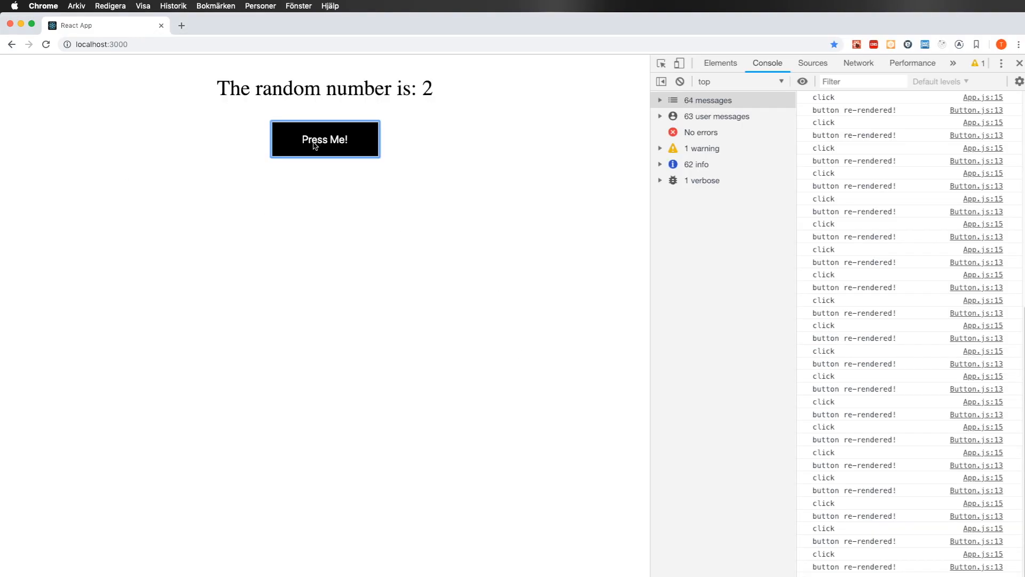
{"action": "left_click", "coordinate": [325, 139]}
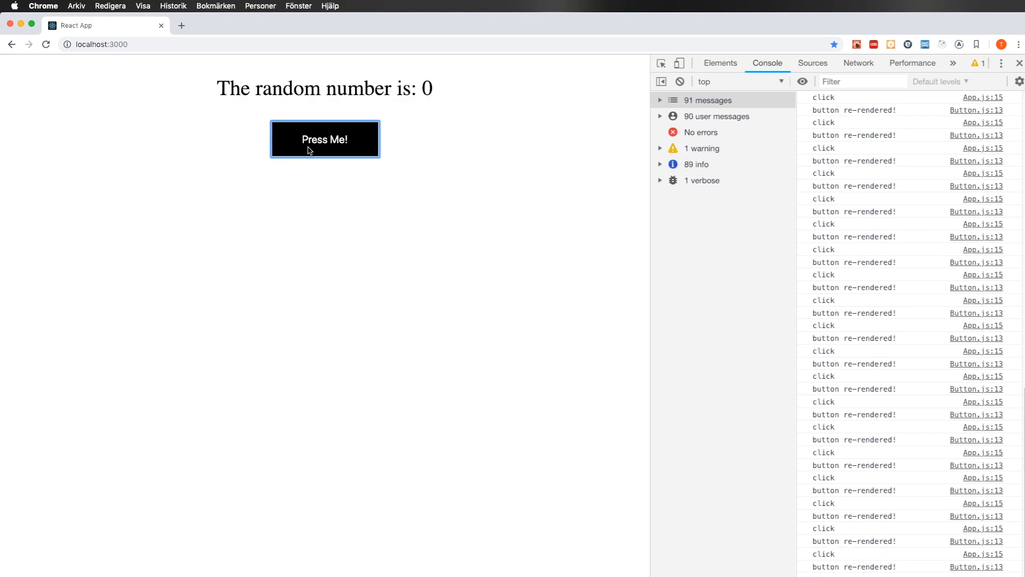
{"action": "left_click", "coordinate": [324, 138]}
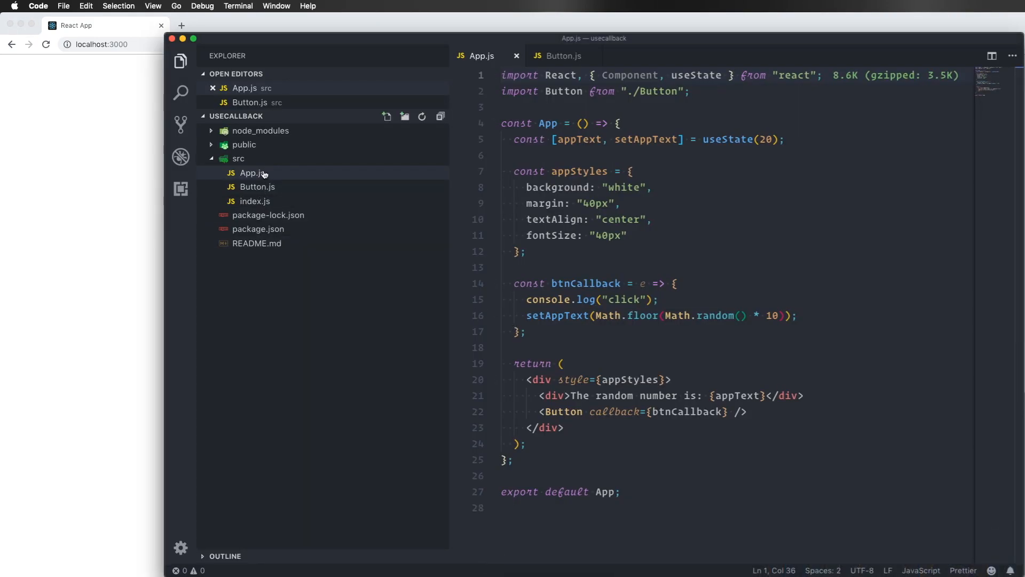
Step: Browse Button.js and index.js, then inspect the useState line back in App.js
{"action": "left_click", "coordinate": [258, 186]}
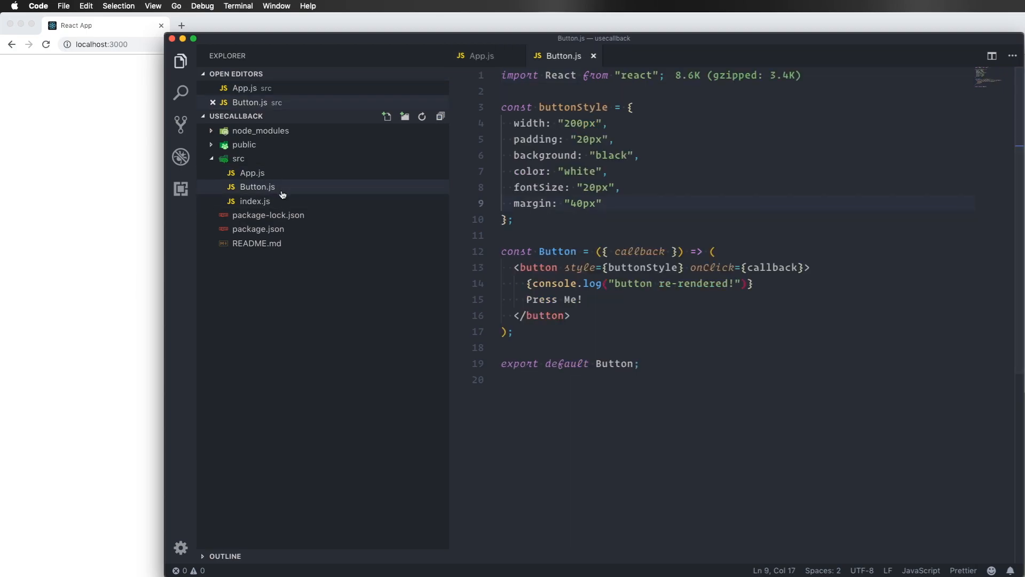
{"action": "left_click", "coordinate": [255, 201]}
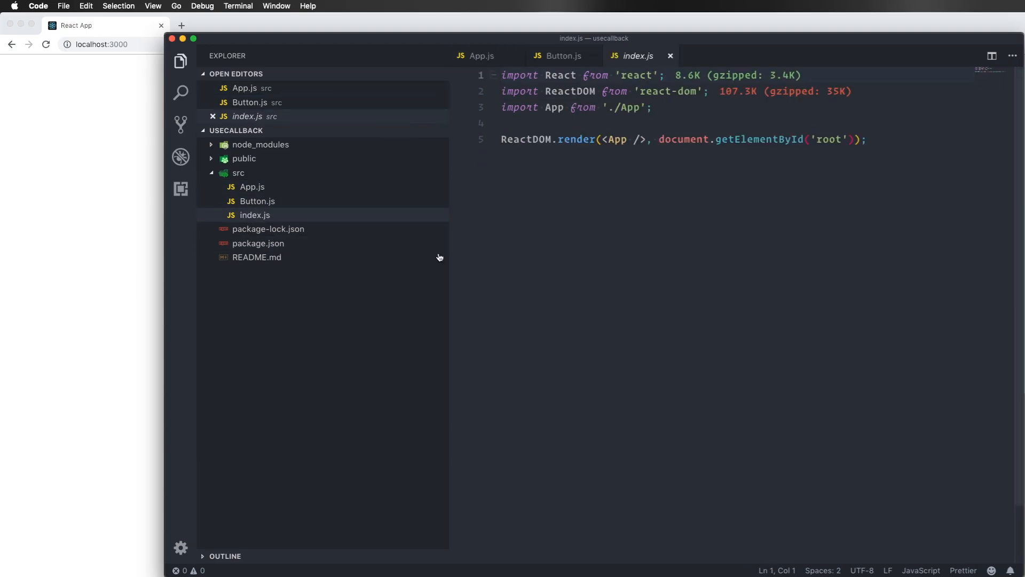
{"action": "left_click", "coordinate": [482, 55]}
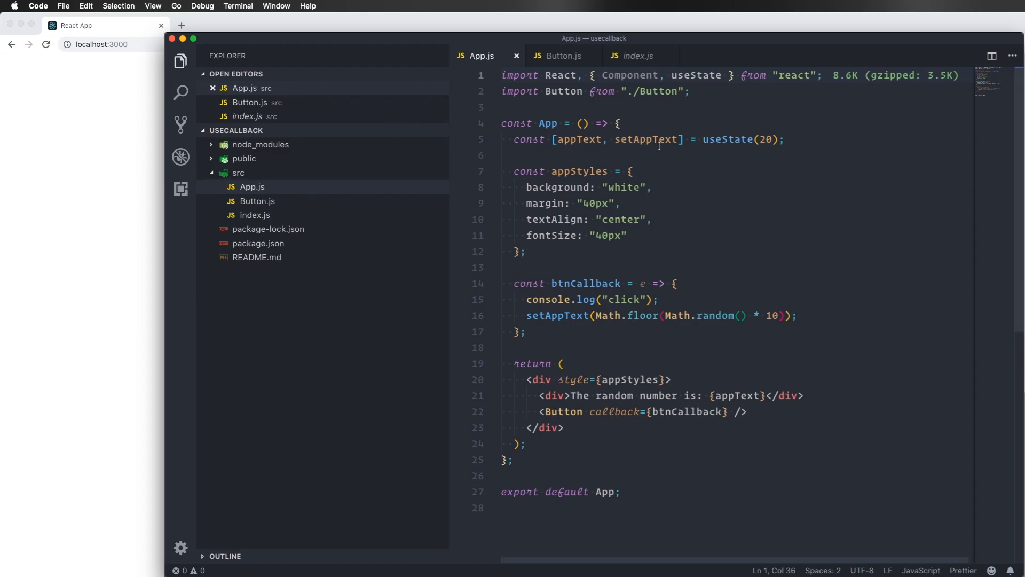
{"action": "triple_click", "coordinate": [644, 139]}
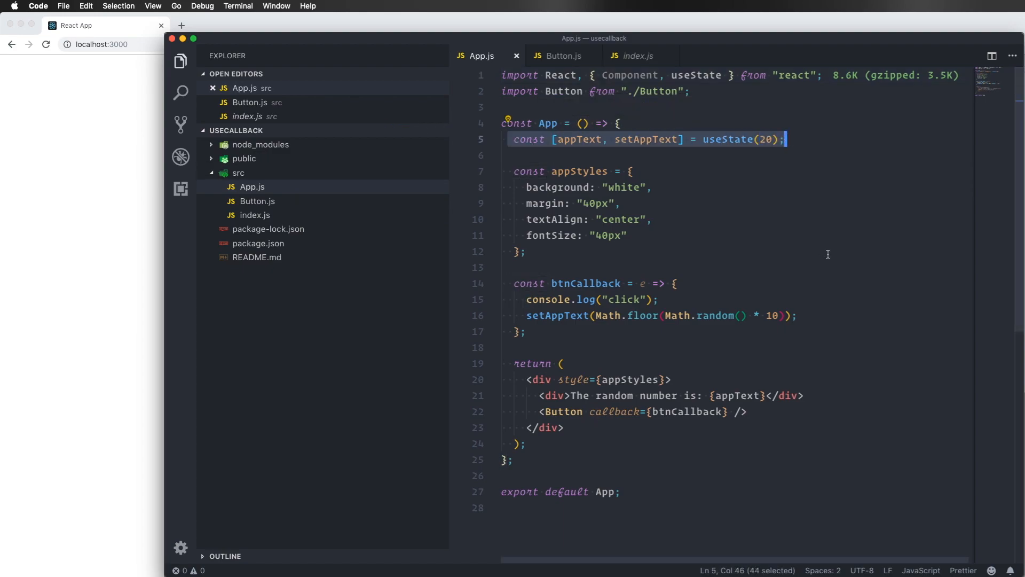
{"action": "left_click", "coordinate": [523, 252]}
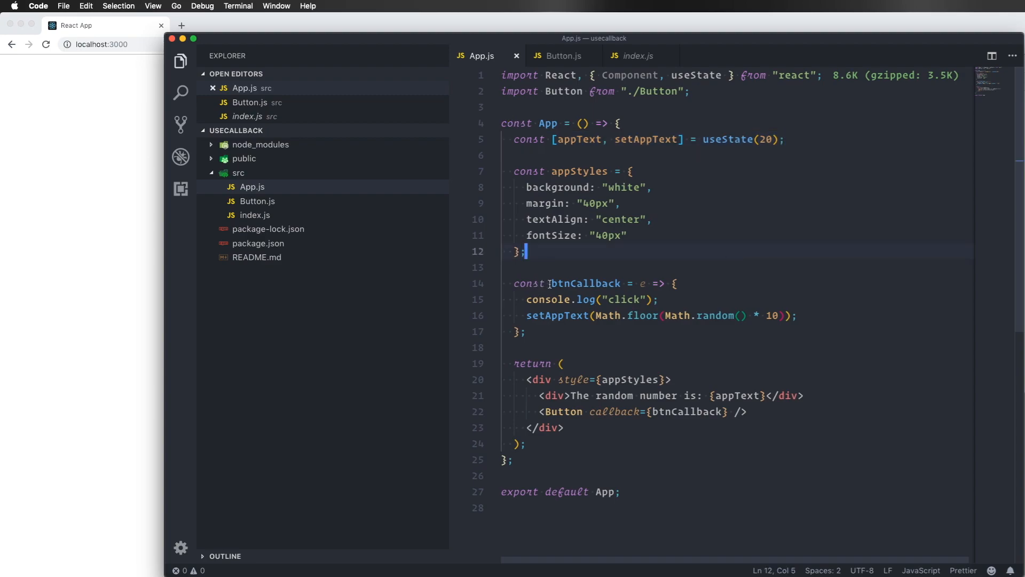
{"action": "mouse_move", "coordinate": [556, 411]}
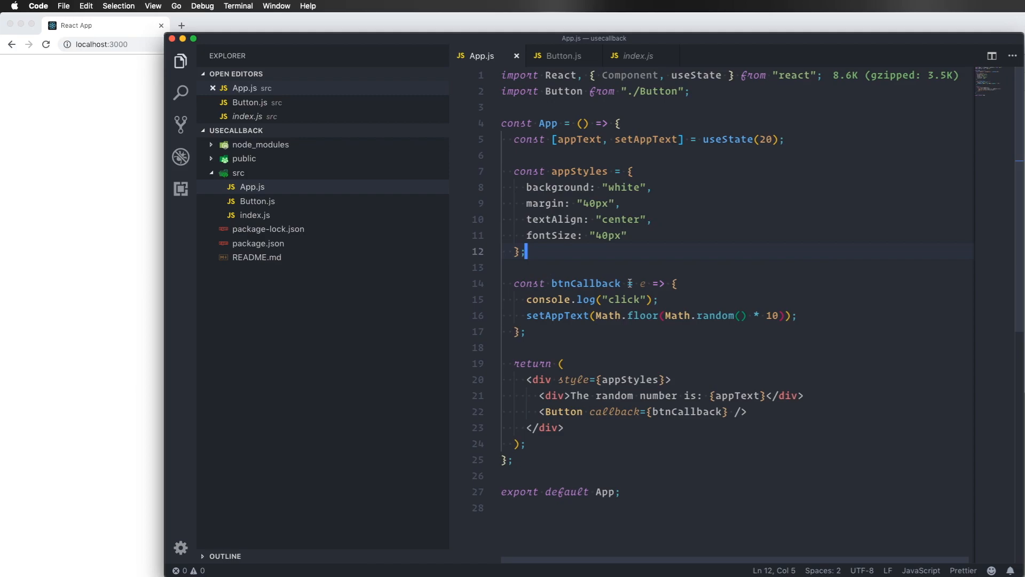
Step: Return to Button.js and highlight the component's render code
{"action": "left_click", "coordinate": [563, 56]}
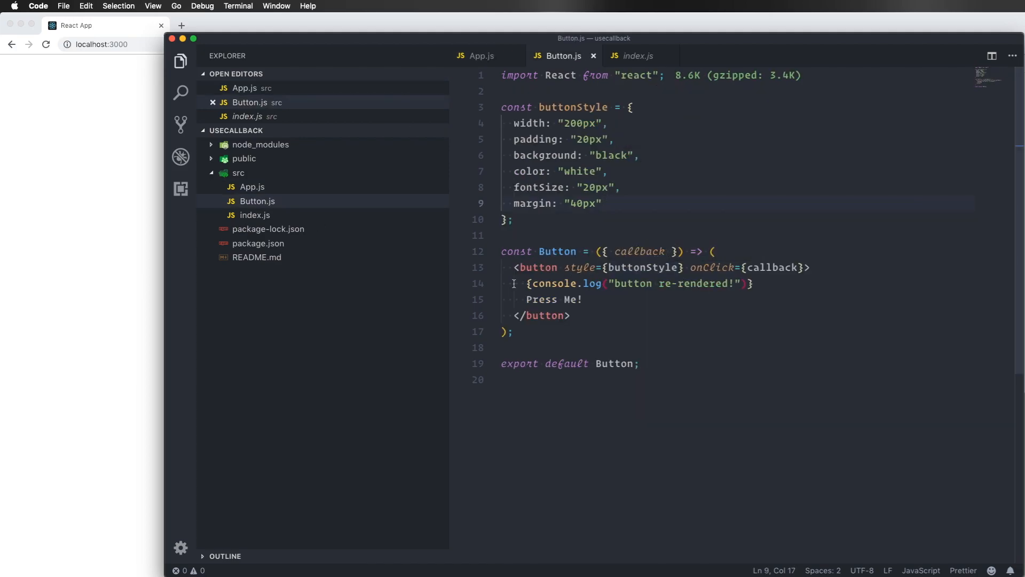
{"action": "left_click_drag", "start_coordinate": [524, 283], "coordinate": [753, 283]}
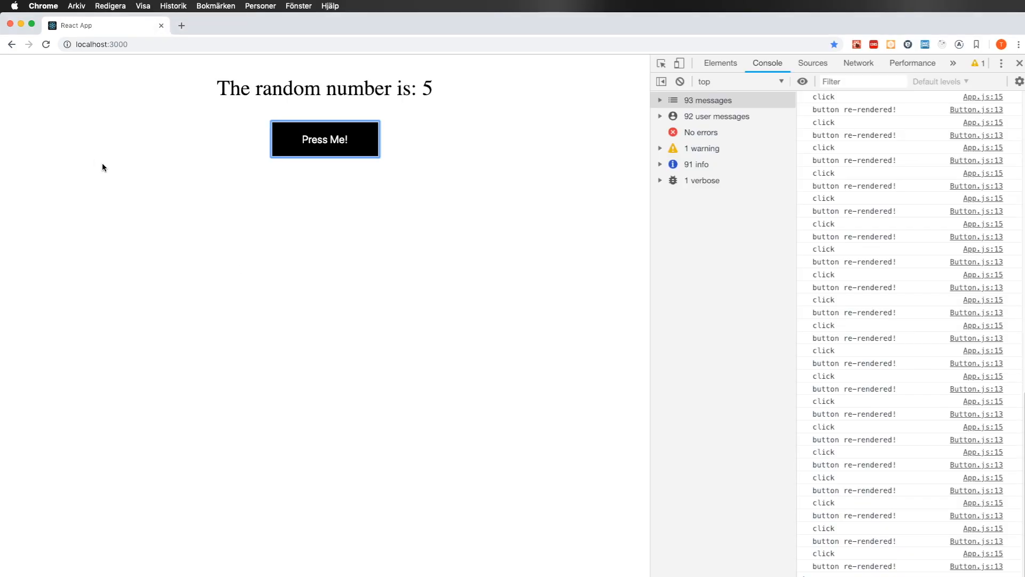
Step: Press Press Me! three more times, confirming each click still re-renders the button
{"action": "left_click", "coordinate": [324, 139]}
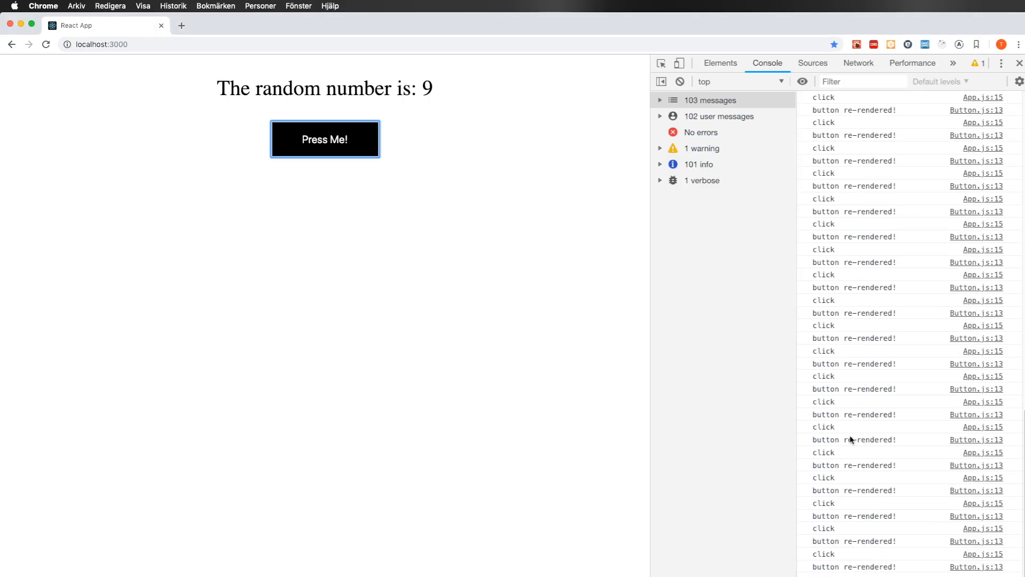
{"action": "left_click", "coordinate": [324, 139]}
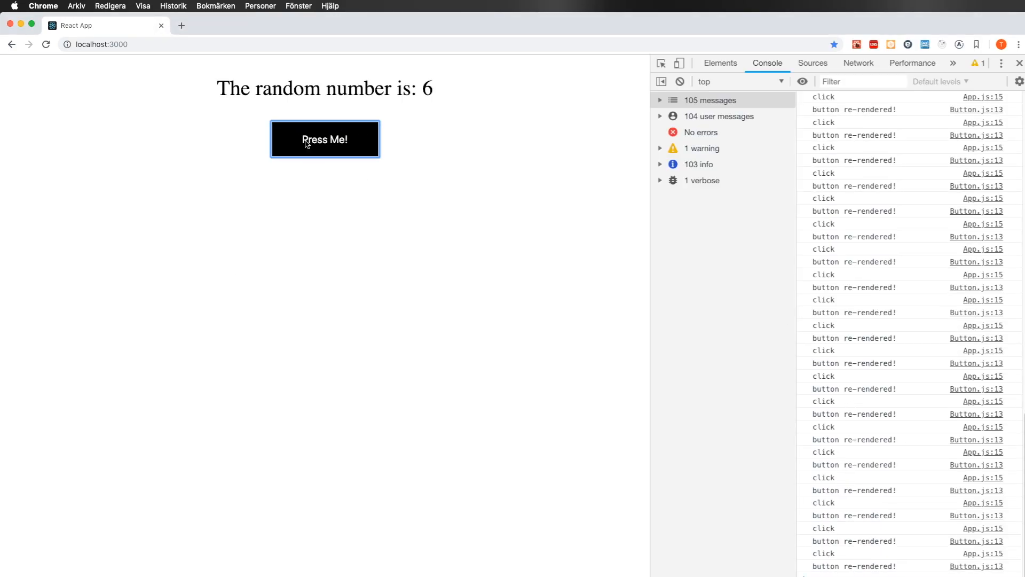
{"action": "left_click", "coordinate": [325, 139]}
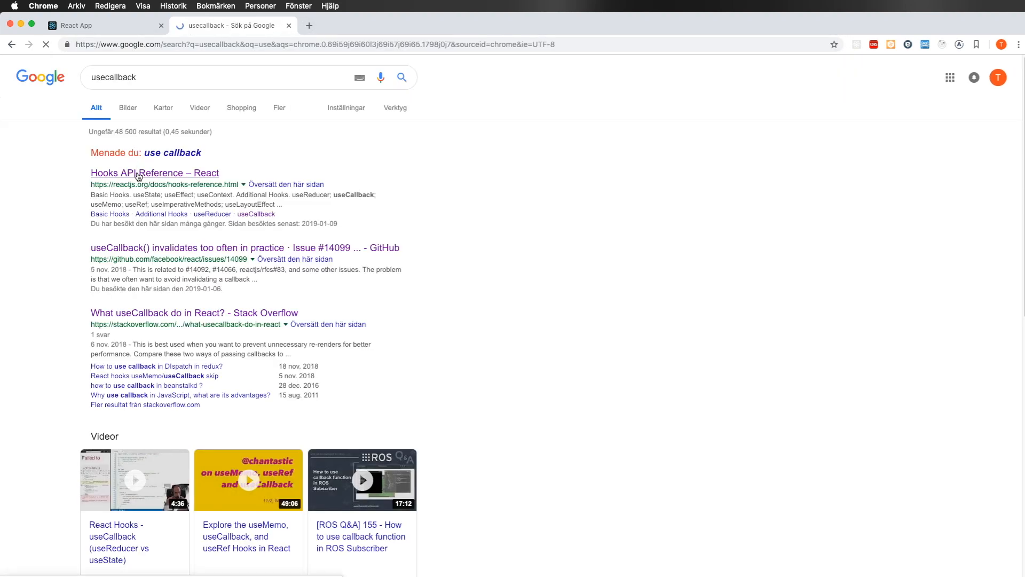
Step: Choose the 'Hooks API Reference – React' result from the useCallback search
{"action": "left_click", "coordinate": [154, 173]}
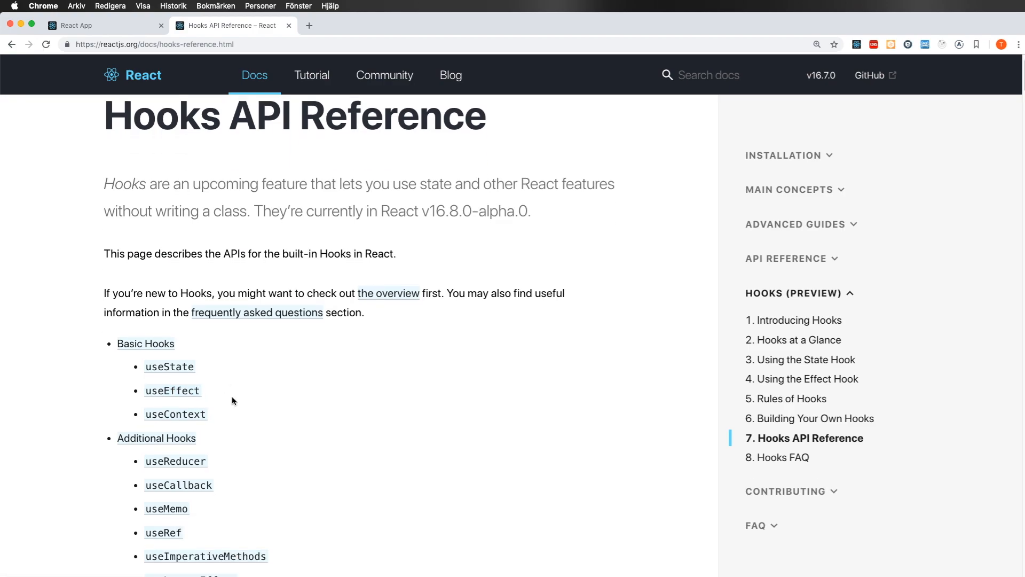
Step: Jump to the useCallback section with its memoizedCallback example
{"action": "left_click", "coordinate": [178, 485]}
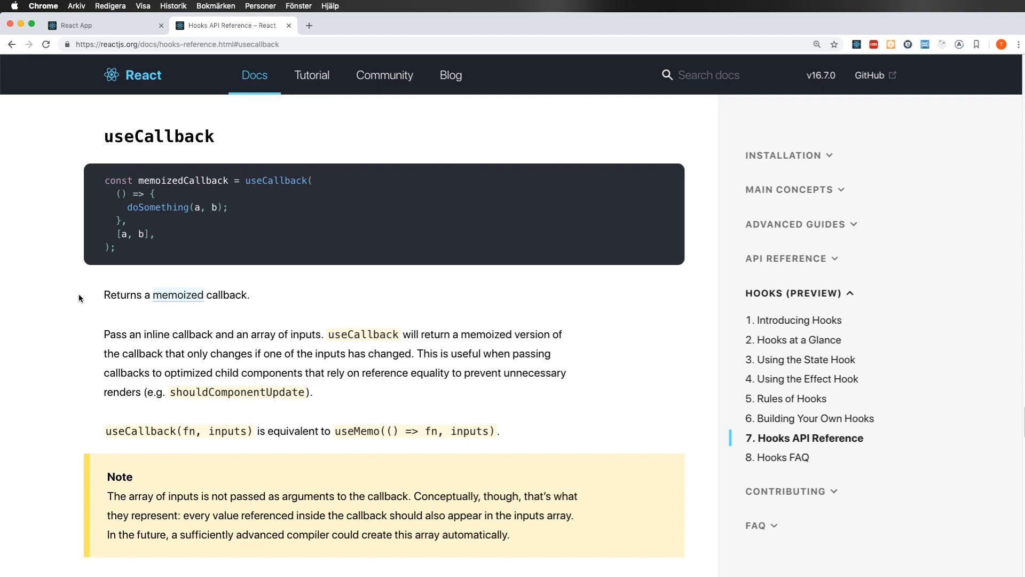
{"action": "mouse_move", "coordinate": [309, 303]}
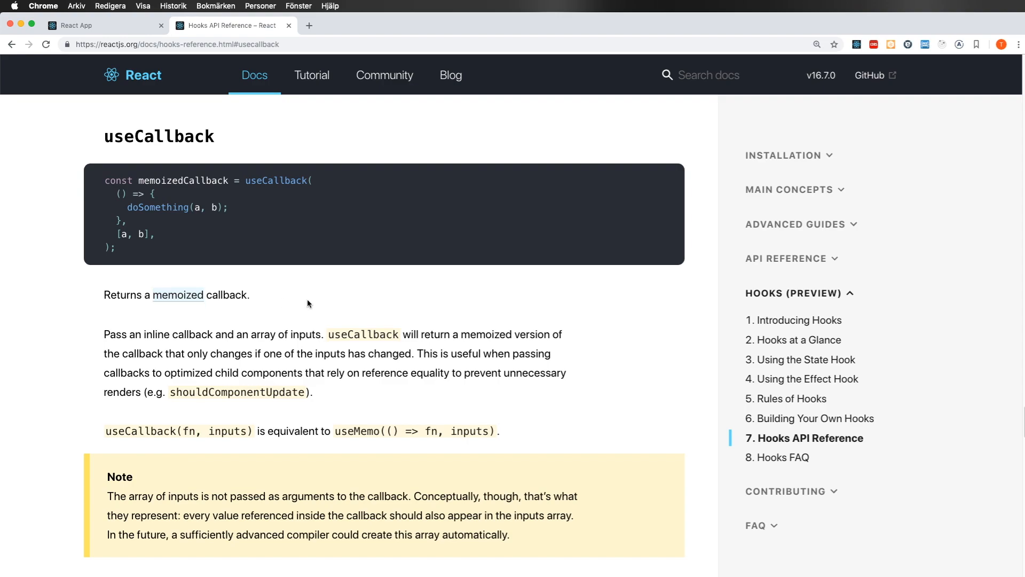
{"action": "mouse_move", "coordinate": [205, 305]}
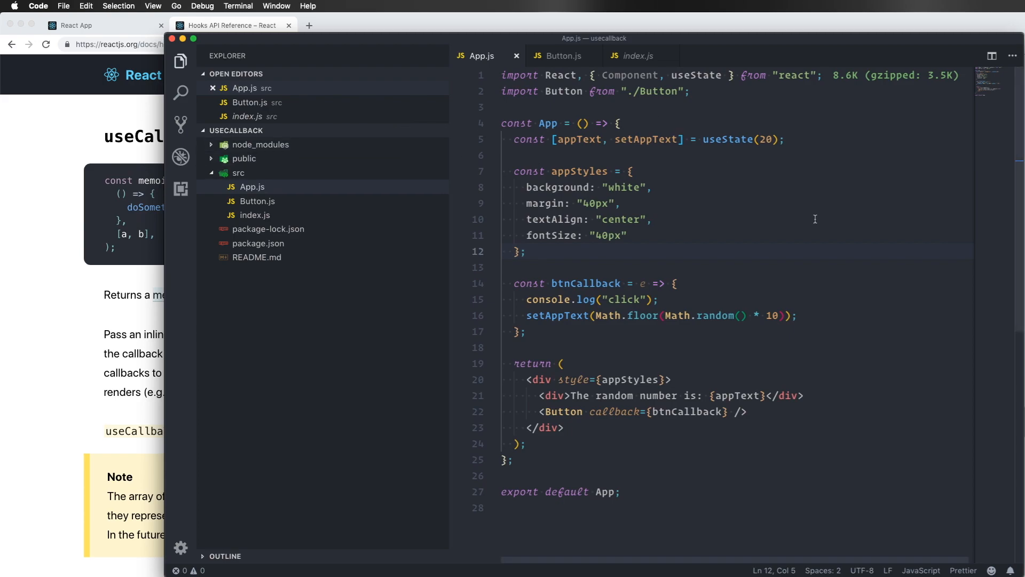
Step: Rewrite the Button's callback prop as an inline wrapper around btnCallback
{"action": "left_click", "coordinate": [652, 219]}
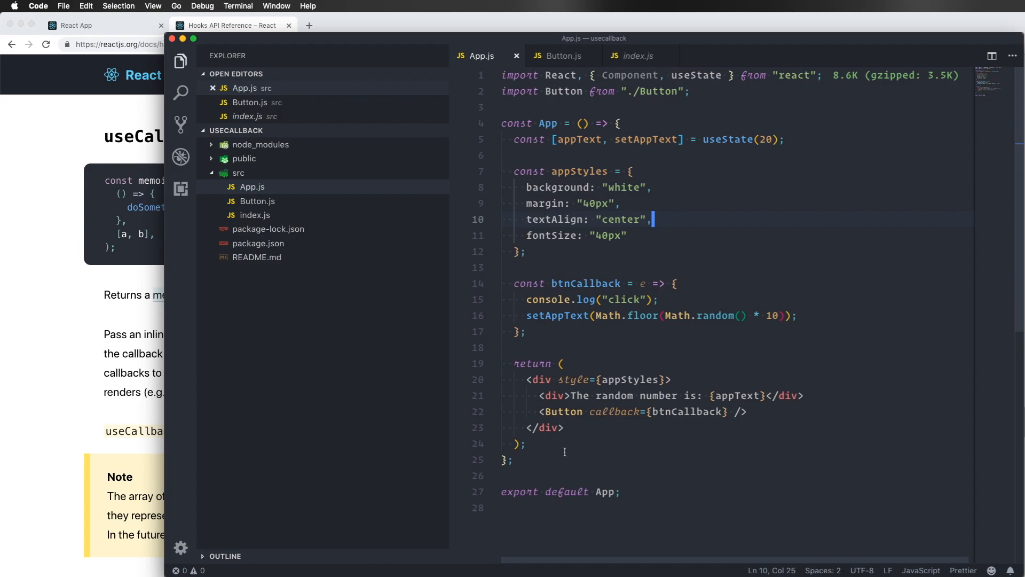
{"action": "mouse_move", "coordinate": [613, 283]}
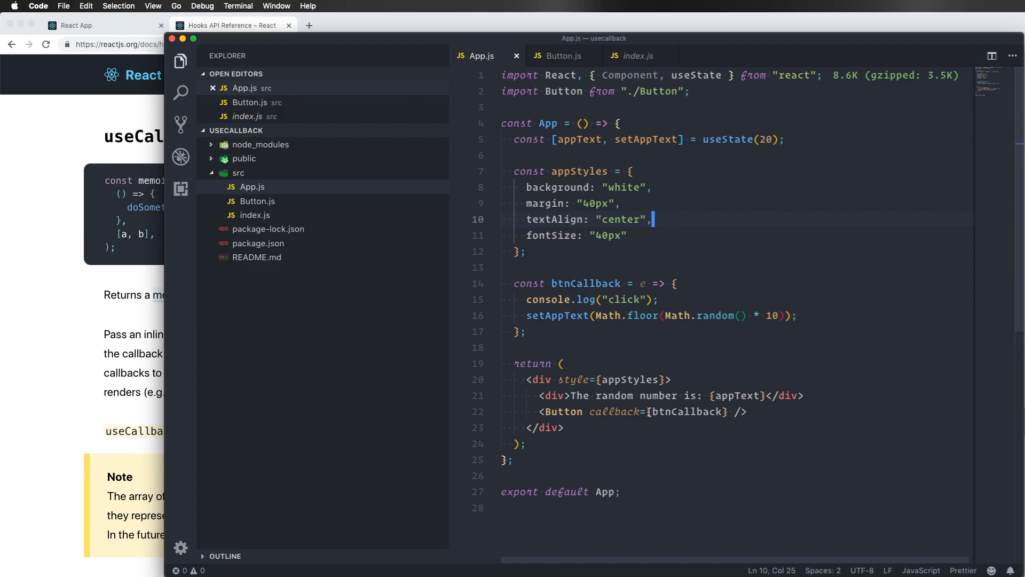
{"action": "double_click", "coordinate": [688, 412]}
{"action": "type", "text": "() => {do si"}
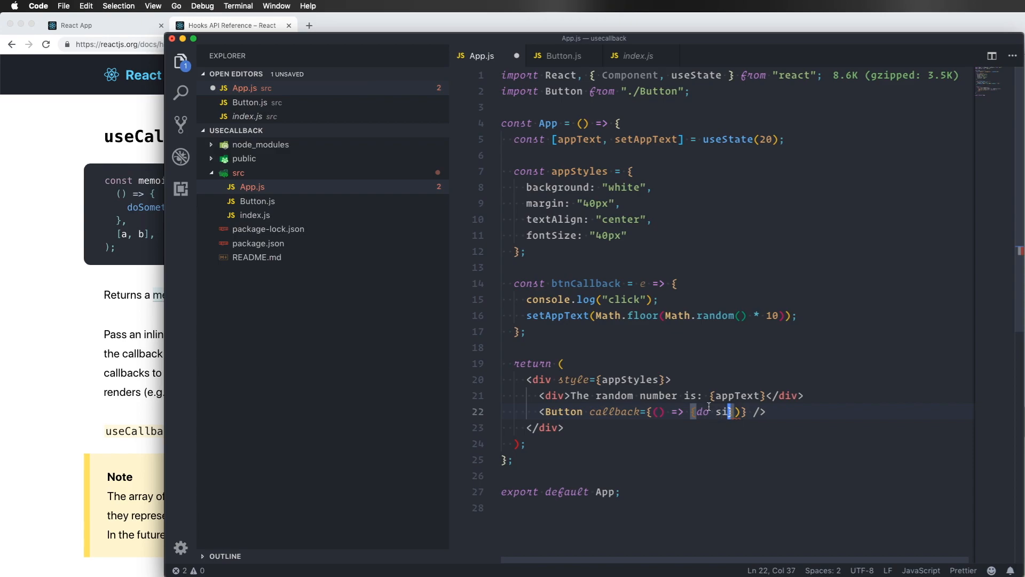
{"action": "type", "text": "btnCallback"}
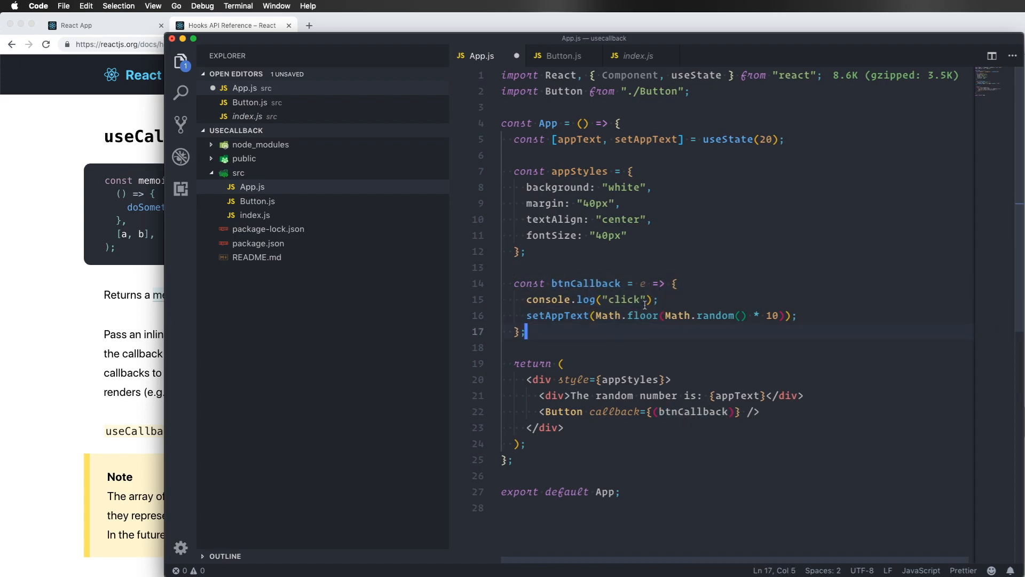
{"action": "mouse_move", "coordinate": [823, 450]}
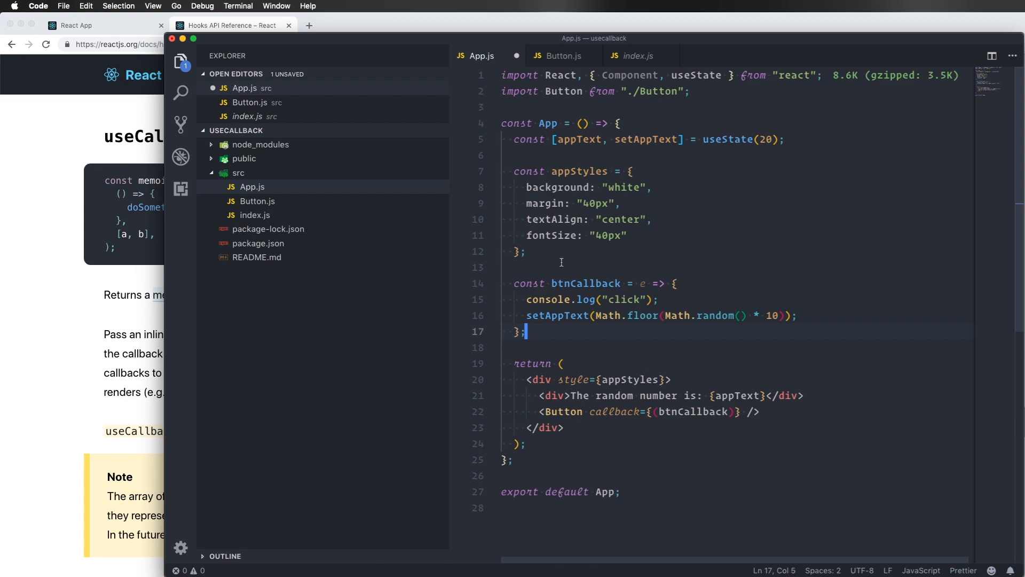
{"action": "mouse_move", "coordinate": [839, 248]}
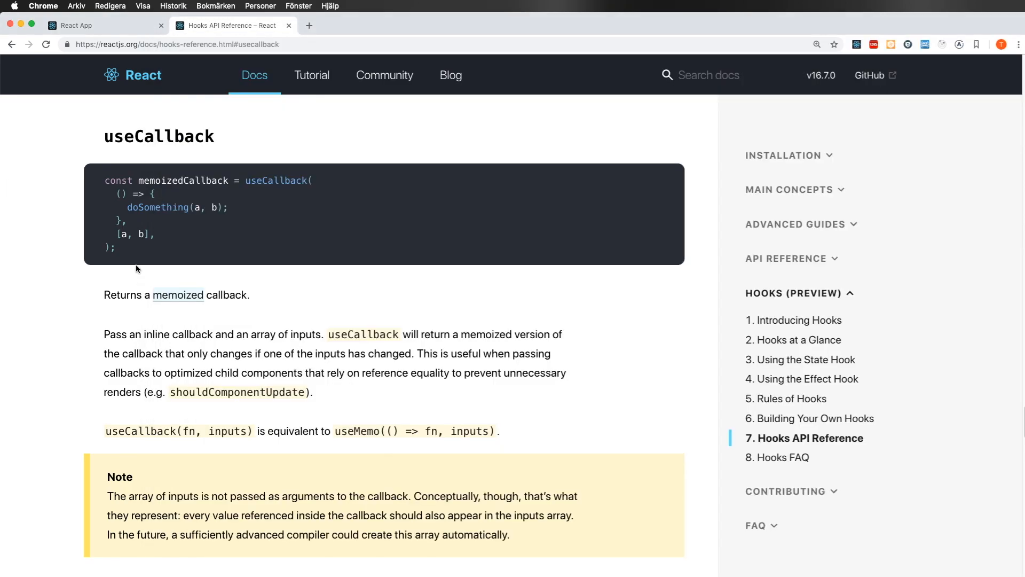
{"action": "mouse_move", "coordinate": [104, 332]}
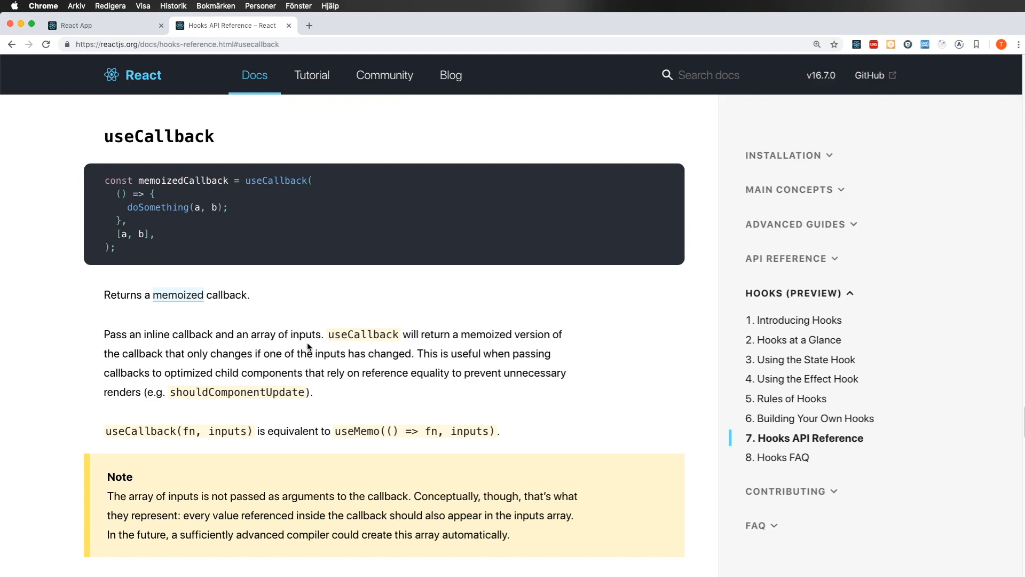
{"action": "mouse_move", "coordinate": [434, 354]}
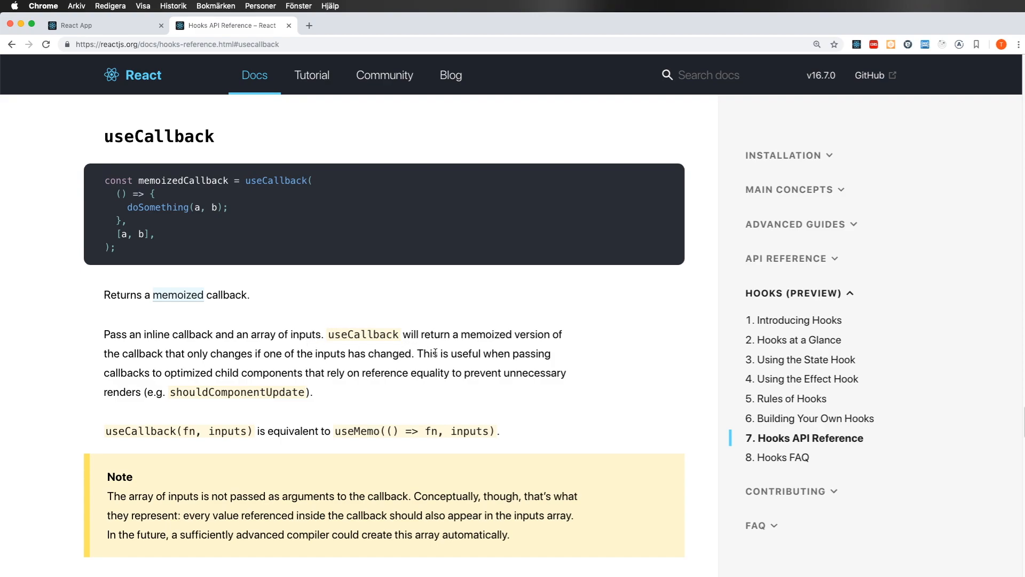
{"action": "mouse_move", "coordinate": [178, 366]}
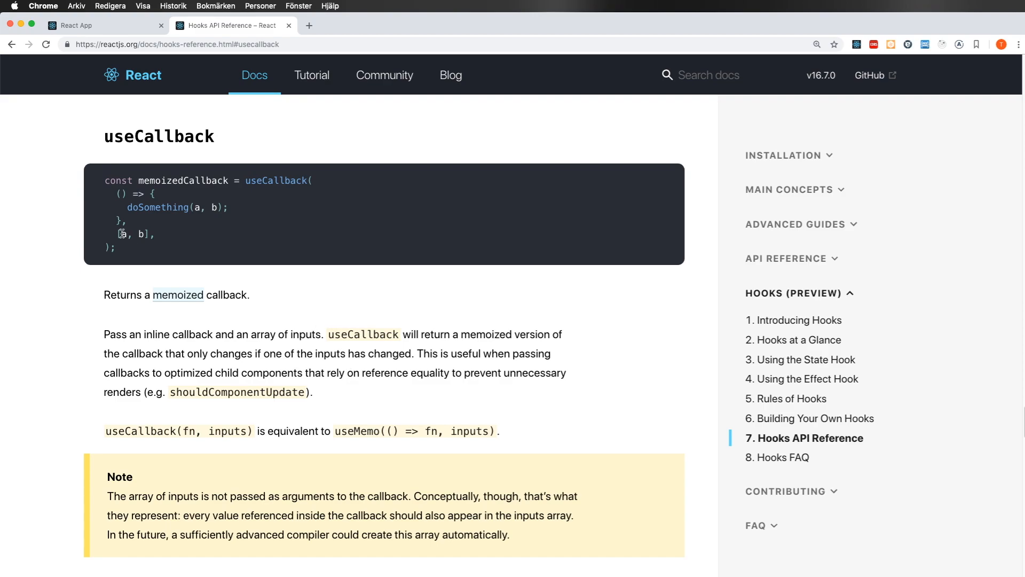
{"action": "left_click_drag", "start_coordinate": [117, 234], "coordinate": [155, 234]}
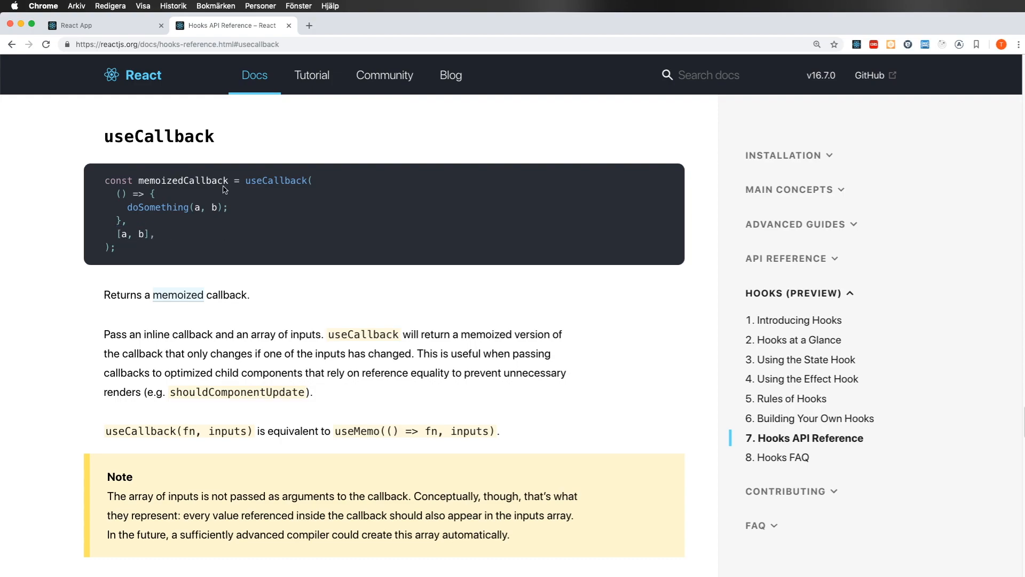
{"action": "mouse_move", "coordinate": [147, 229]}
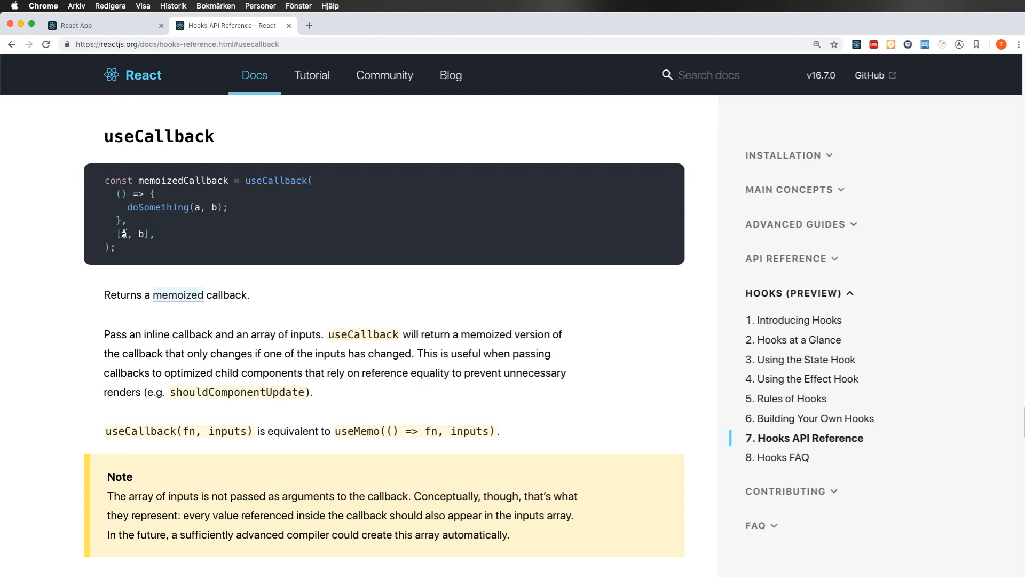
{"action": "mouse_move", "coordinate": [180, 238]}
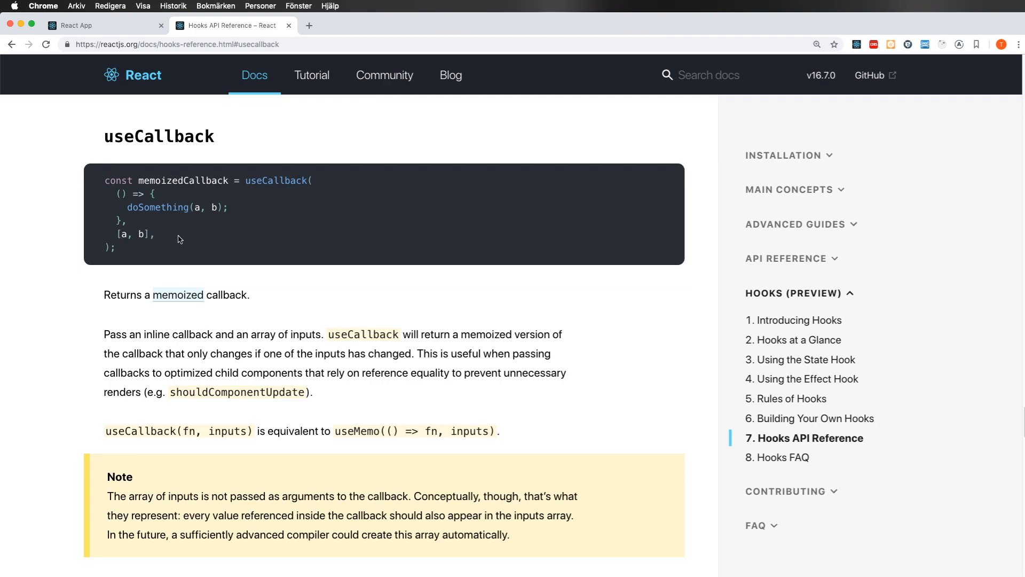
{"action": "mouse_move", "coordinate": [321, 367]}
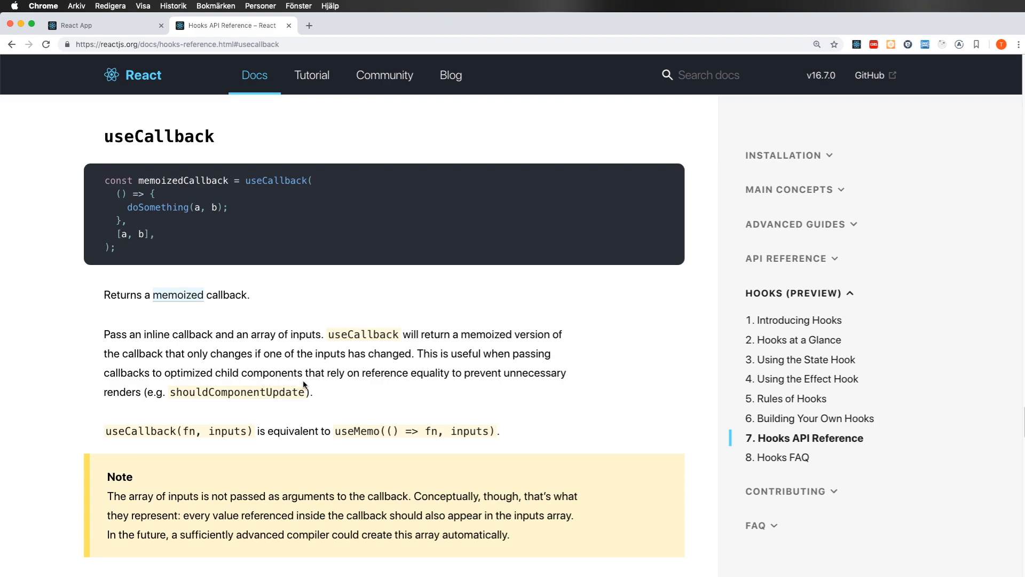
{"action": "mouse_move", "coordinate": [450, 392]}
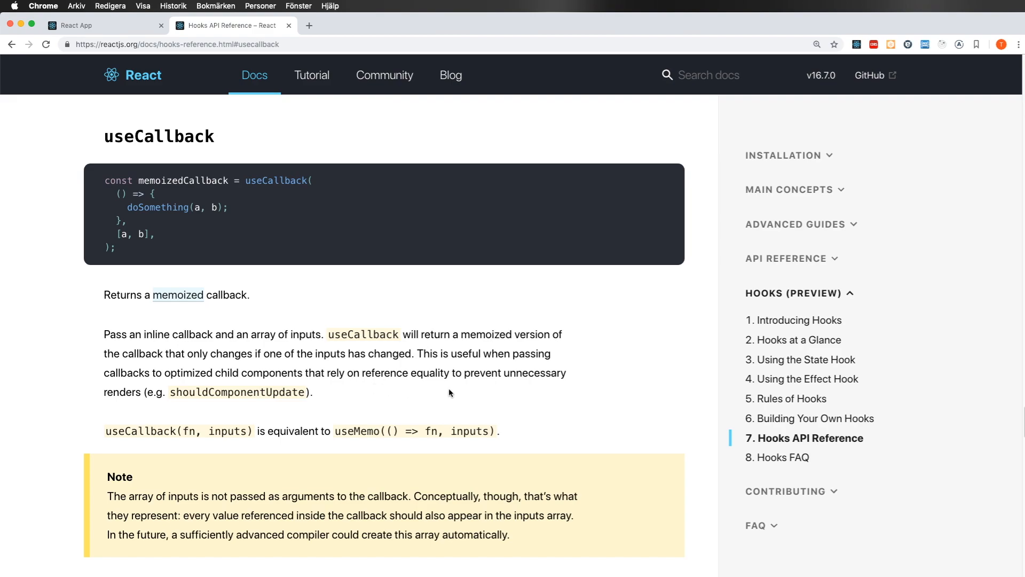
{"action": "mouse_move", "coordinate": [190, 403]}
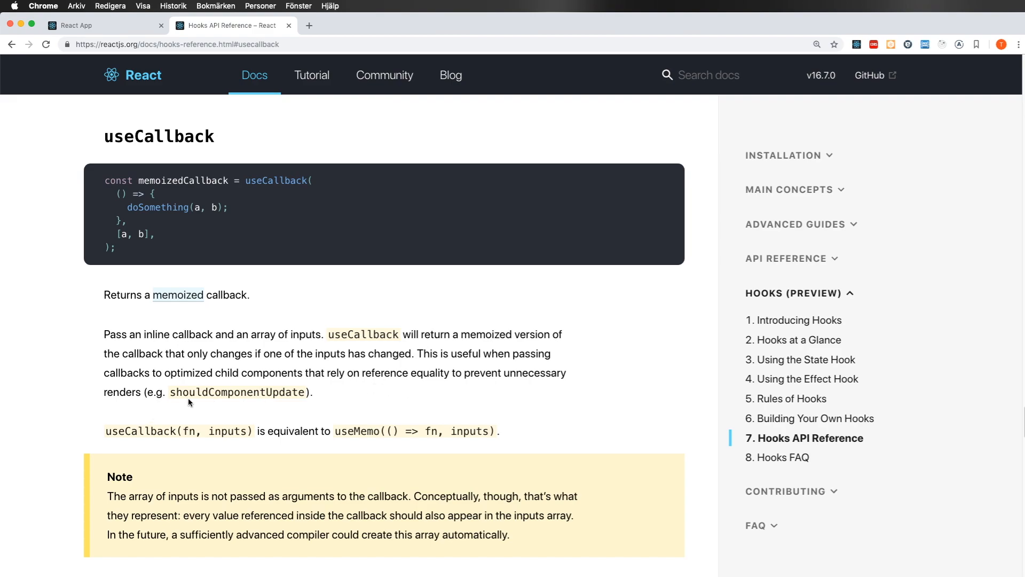
{"action": "mouse_move", "coordinate": [357, 411]}
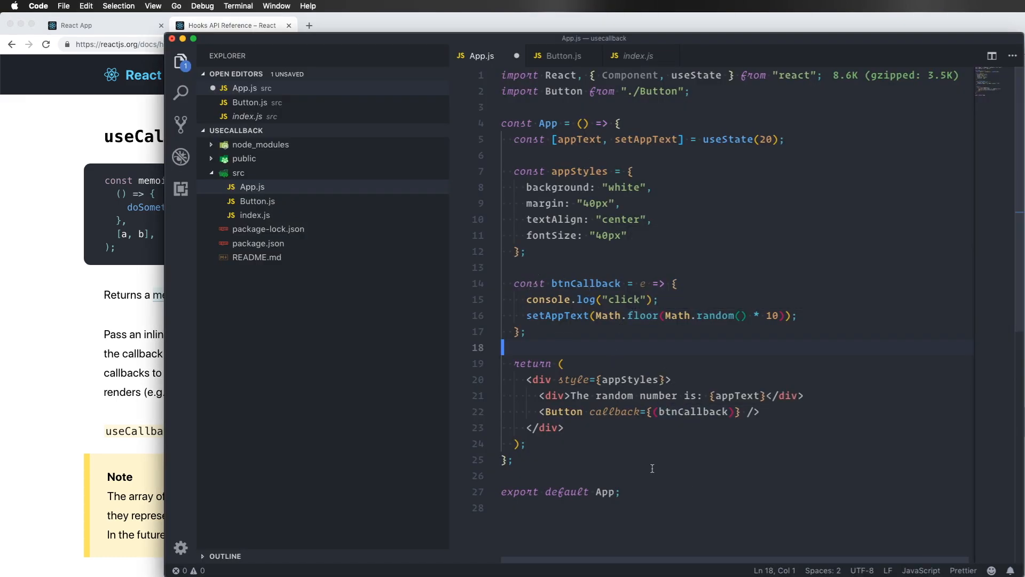
{"action": "mouse_move", "coordinate": [625, 362]}
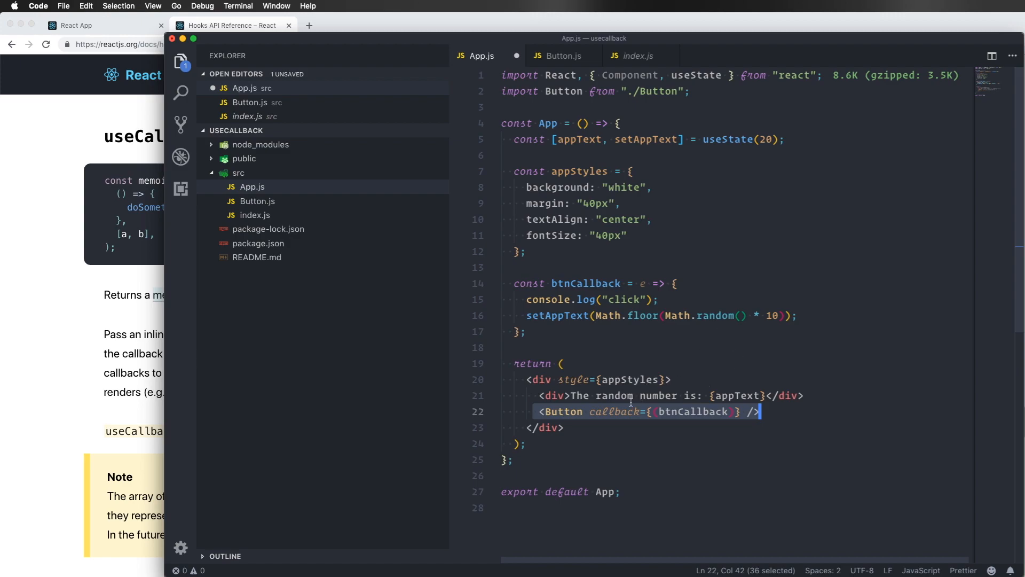
{"action": "left_click", "coordinate": [566, 428]}
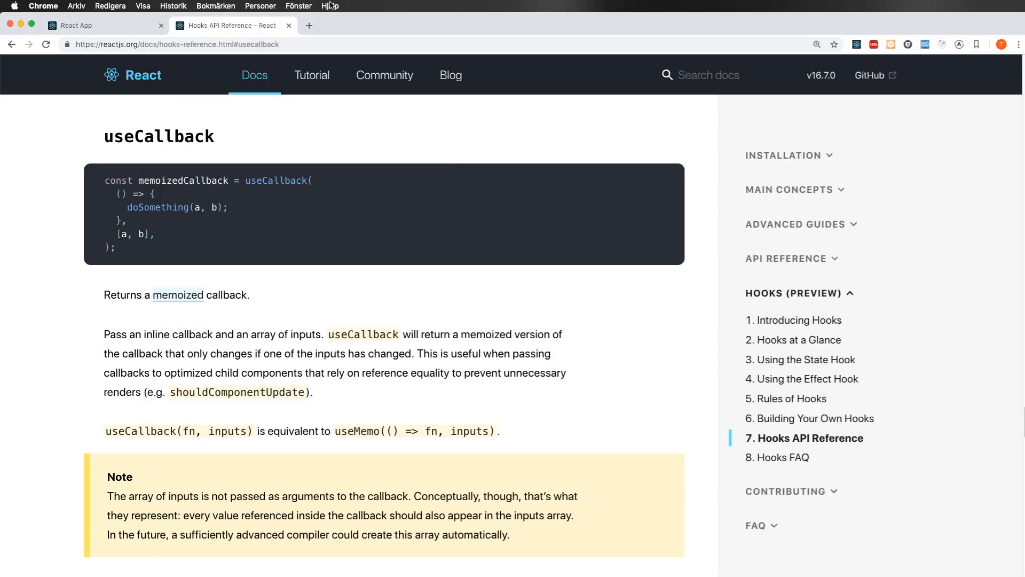
{"action": "left_click", "coordinate": [102, 25]}
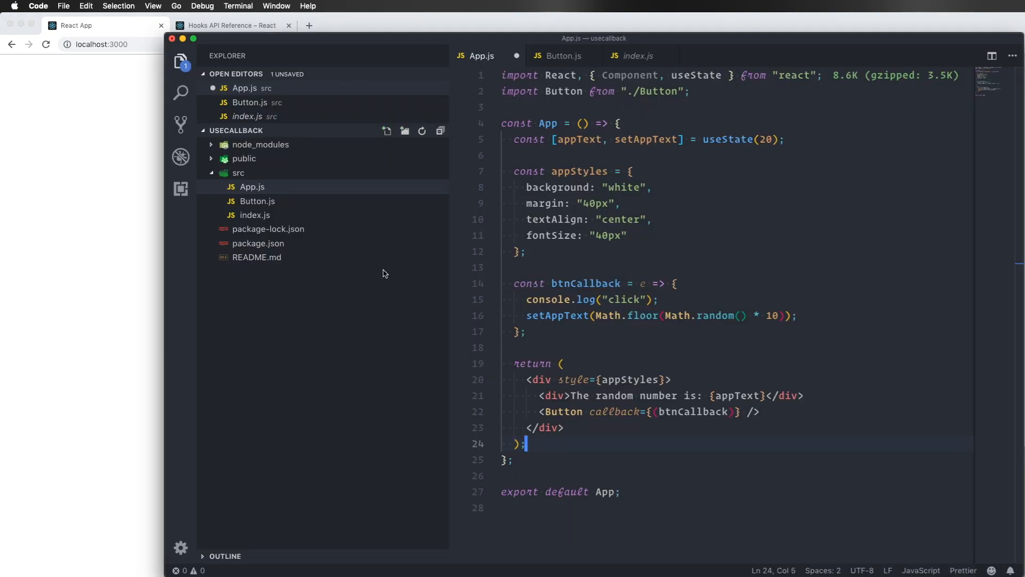
Step: Import useCallback from react and wrap btnCallback in useCallback with an empty dependency array
{"action": "double_click", "coordinate": [698, 74]}
{"action": "type", "text": "useCal"}
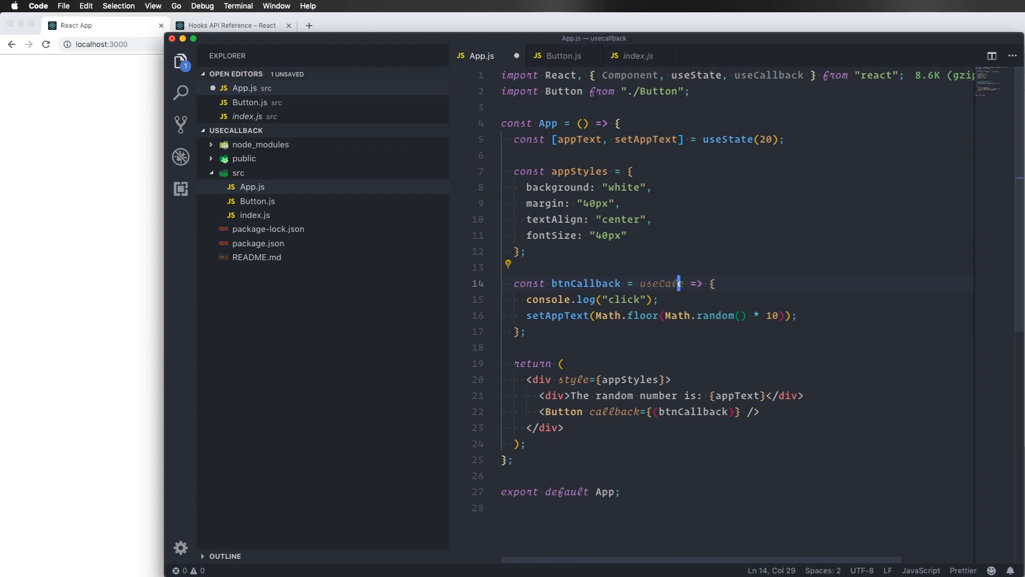
{"action": "type", "text": "("}
{"action": "left_click", "coordinate": [738, 331]}
{"action": "type", "text": ", [])"}
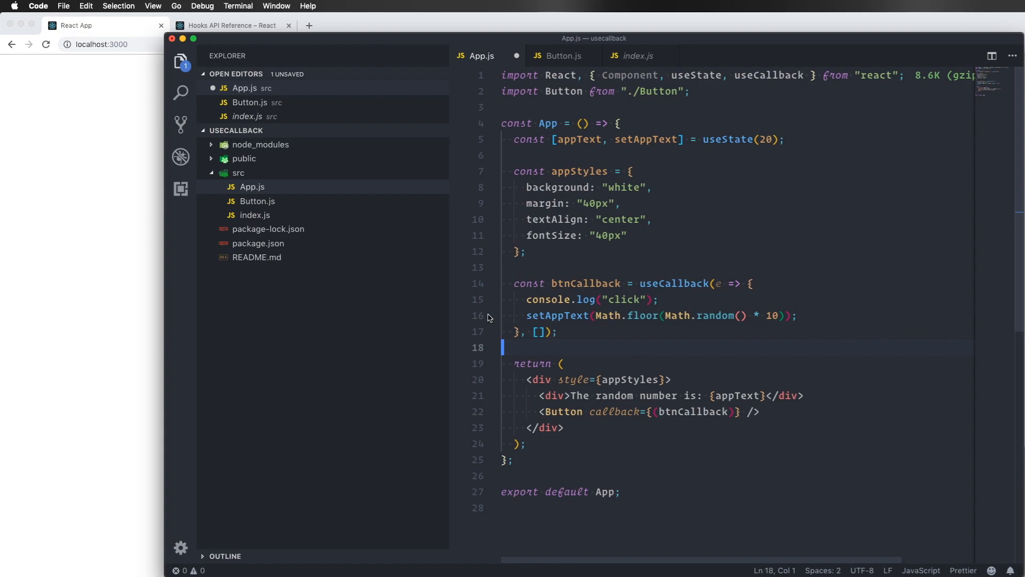
{"action": "left_click", "coordinate": [660, 299]}
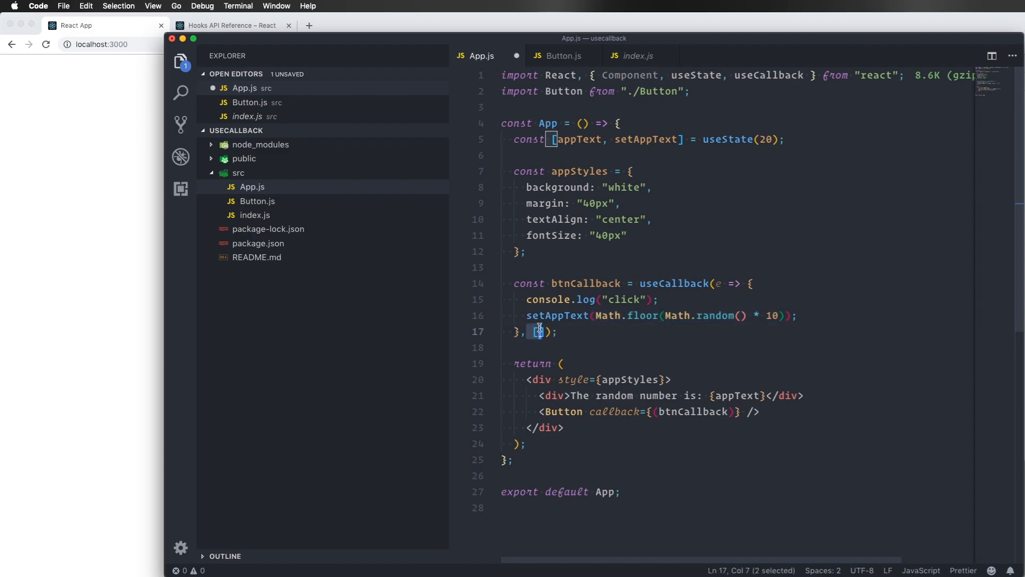
{"action": "left_click", "coordinate": [721, 235]}
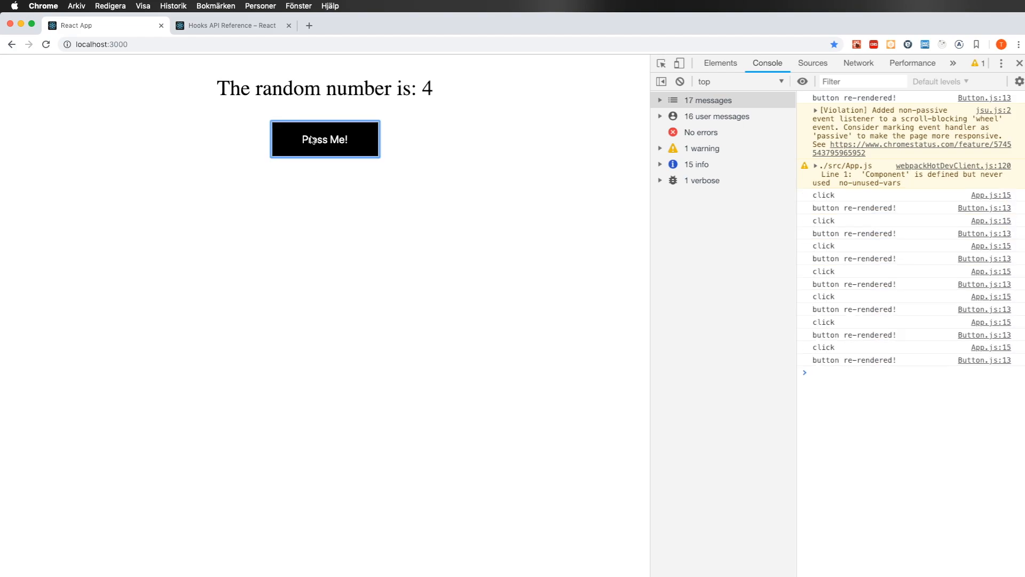
Step: Press the app's button to check whether it still re-renders
{"action": "left_click", "coordinate": [325, 139]}
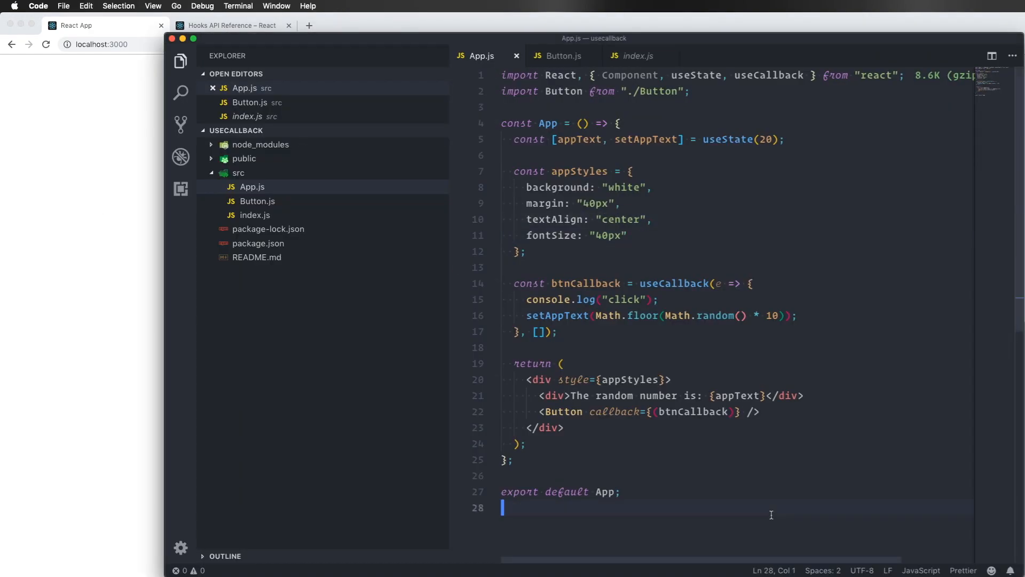
{"action": "mouse_move", "coordinate": [257, 200]}
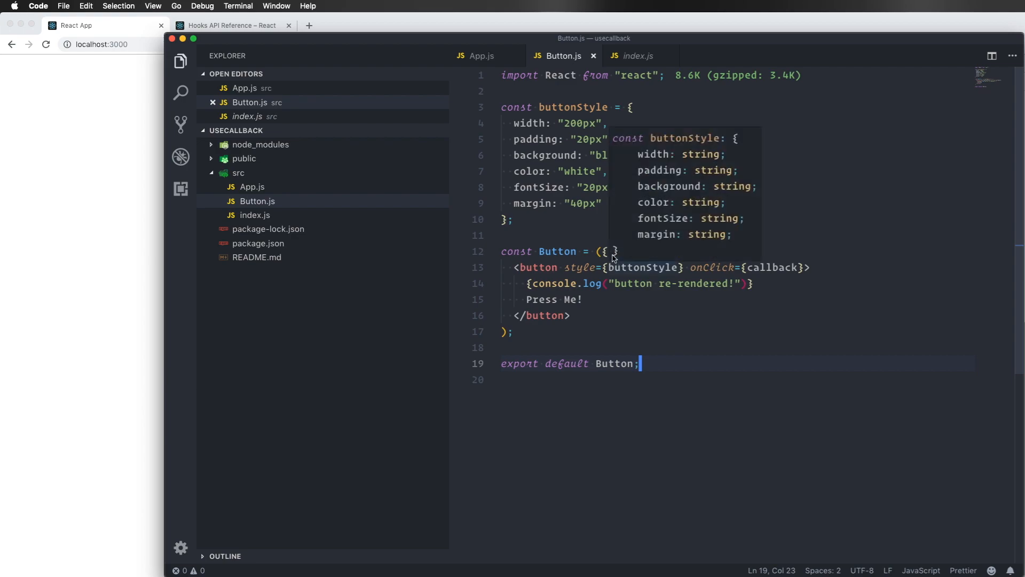
Step: Begin wrapping the Button component in React.memo( before its props
{"action": "left_click", "coordinate": [602, 251]}
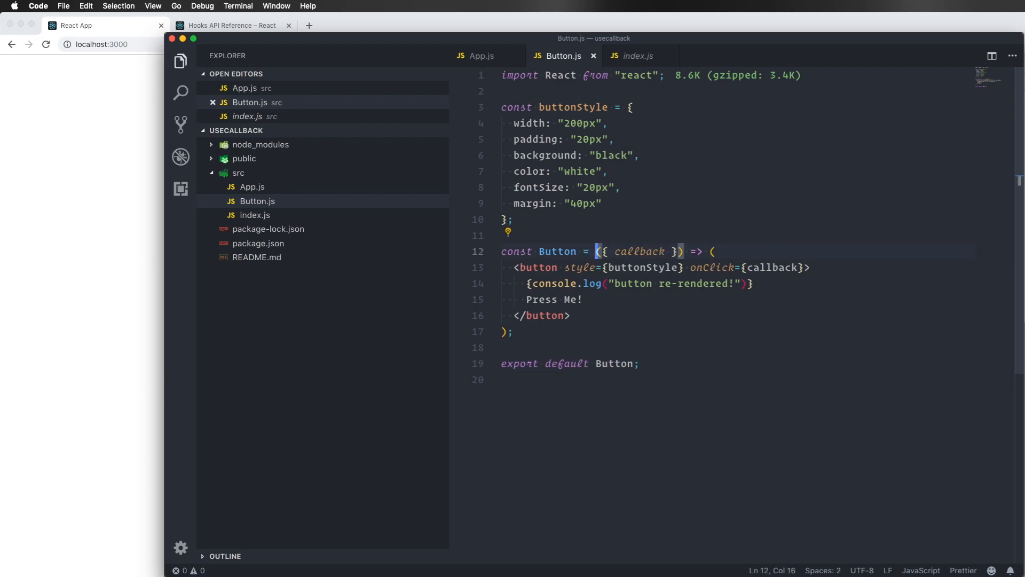
{"action": "type", "text": "React"}
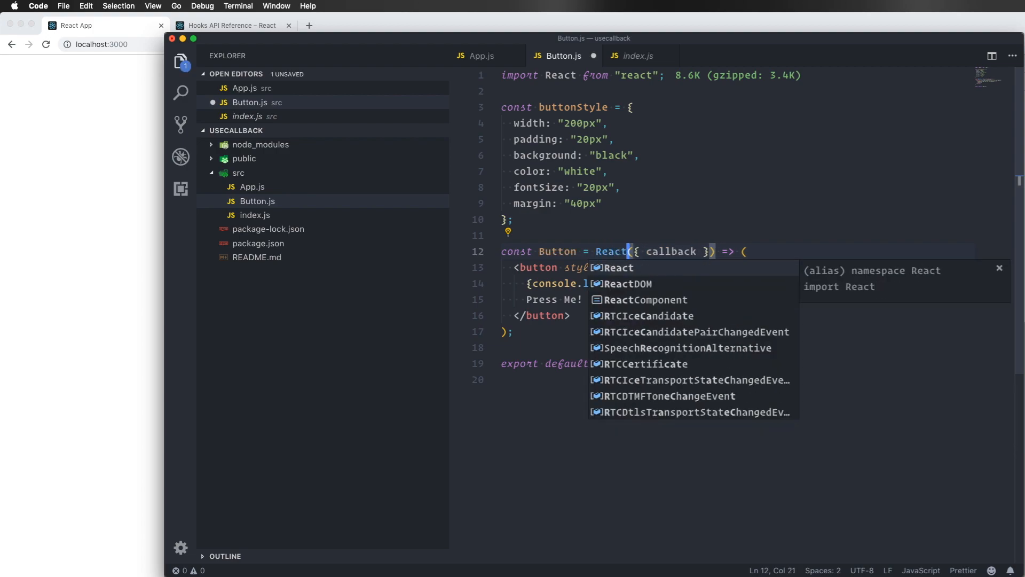
{"action": "type", "text": ".memo("}
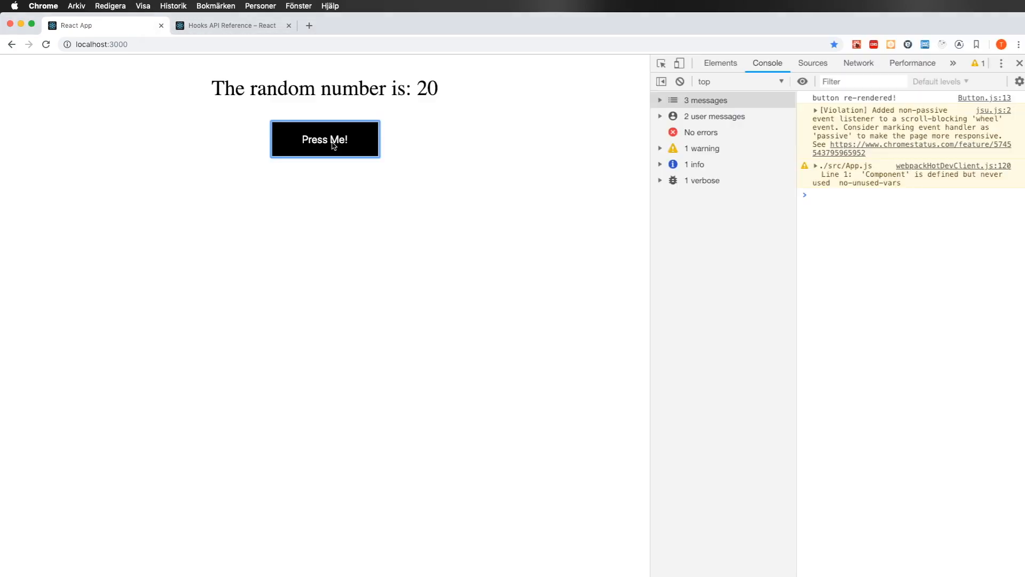
Step: Press Press Me! repeatedly from 20, watching 'button re-rendered!' still logged each click
{"action": "left_click", "coordinate": [325, 139]}
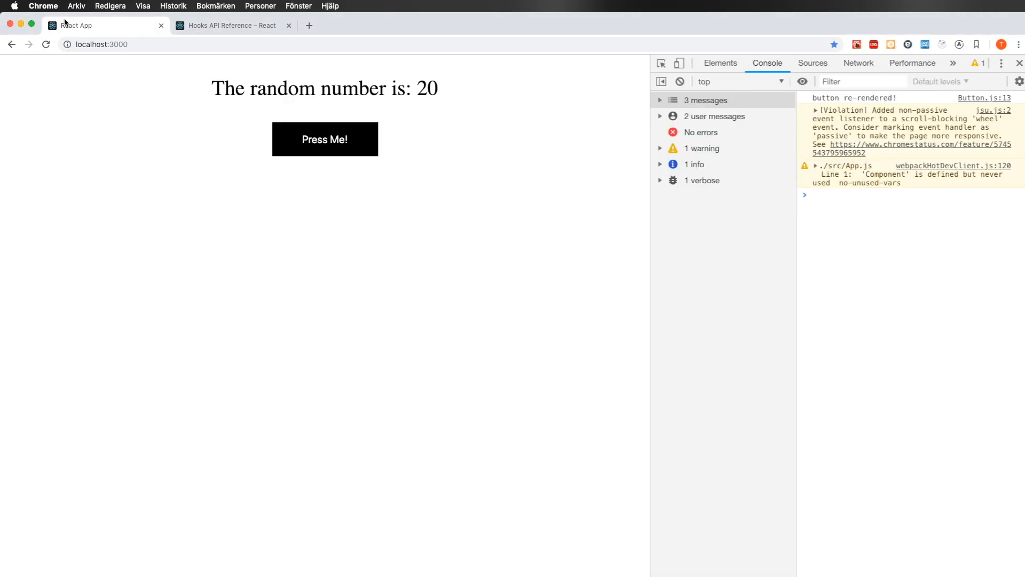
{"action": "left_click", "coordinate": [325, 139]}
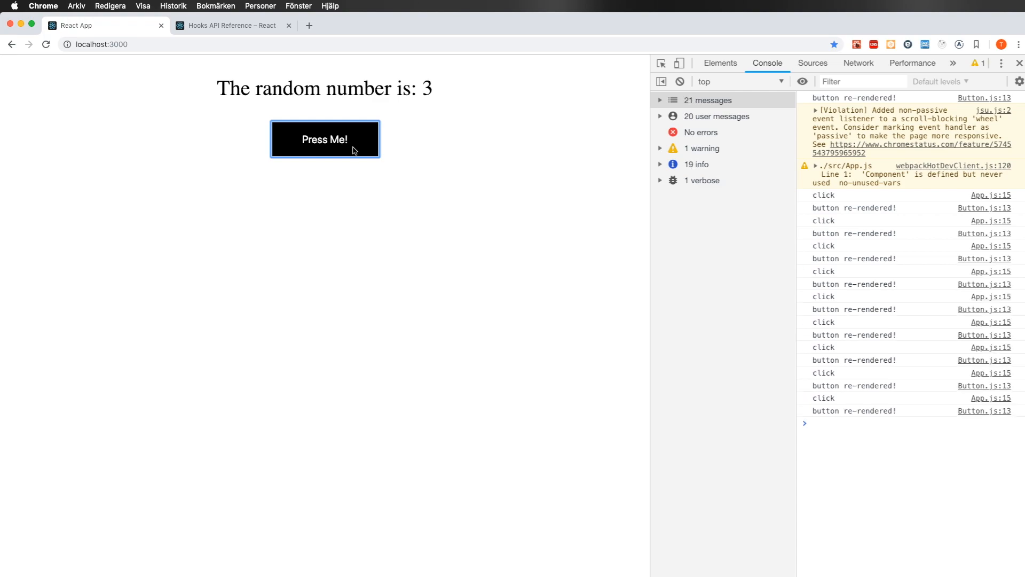
{"action": "left_click", "coordinate": [325, 139]}
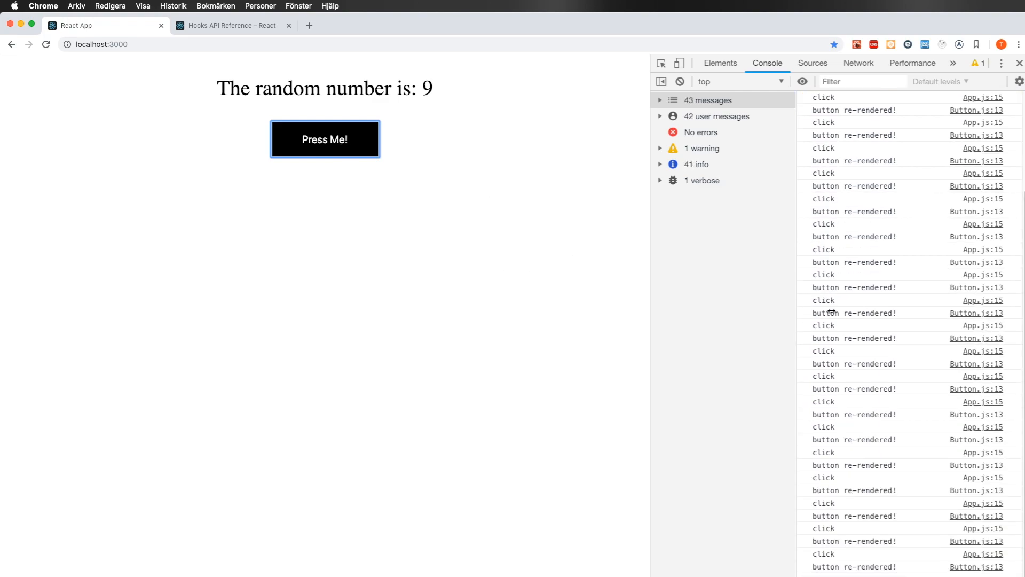
{"action": "left_click", "coordinate": [325, 139]}
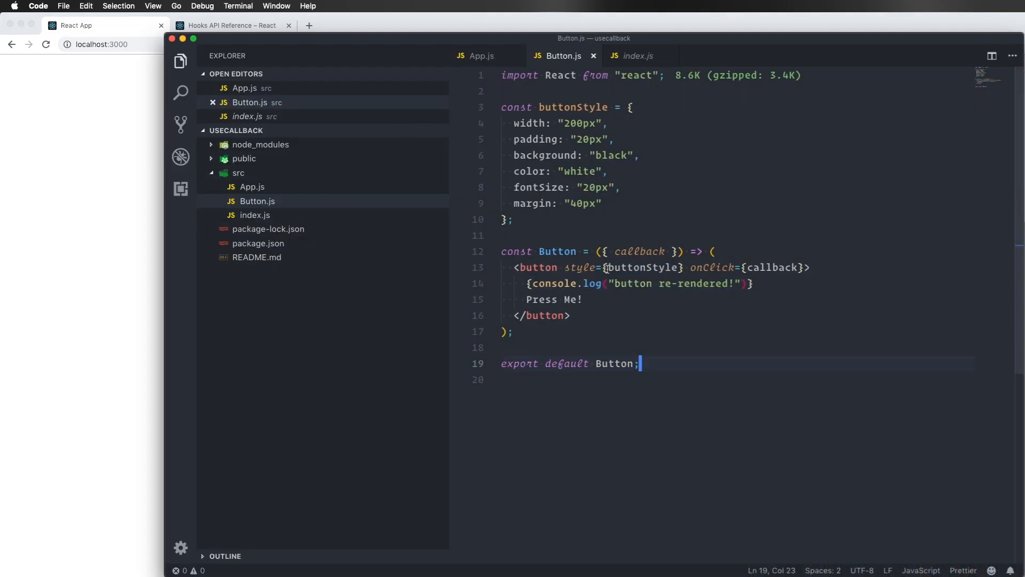
Step: Wrap the Button component in React.memo(...) and return to App.js
{"action": "type", "text": "React.memo(("}
{"action": "left_click", "coordinate": [737, 330]}
{"action": "type", "text": ")"}
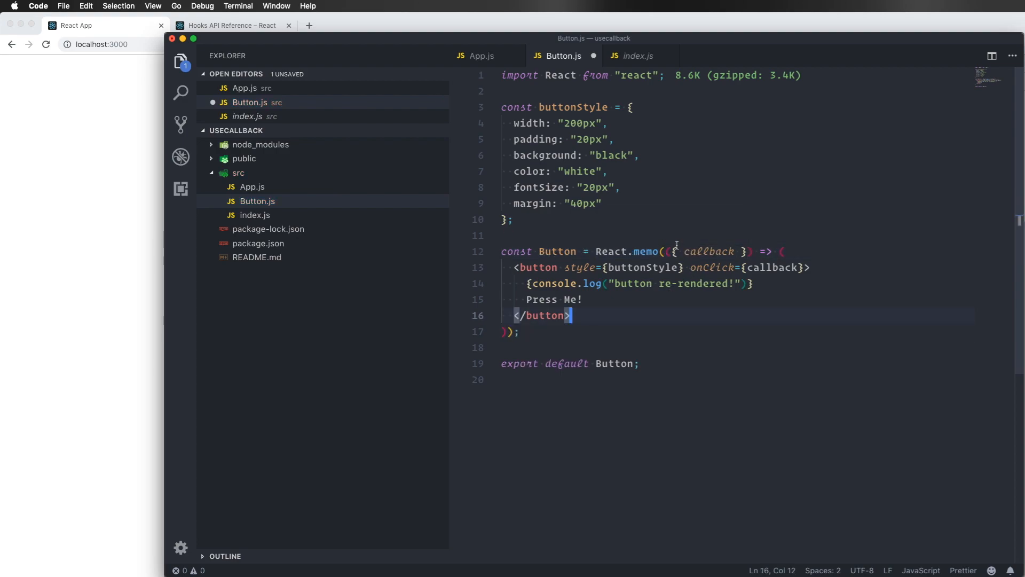
{"action": "mouse_move", "coordinate": [713, 267]}
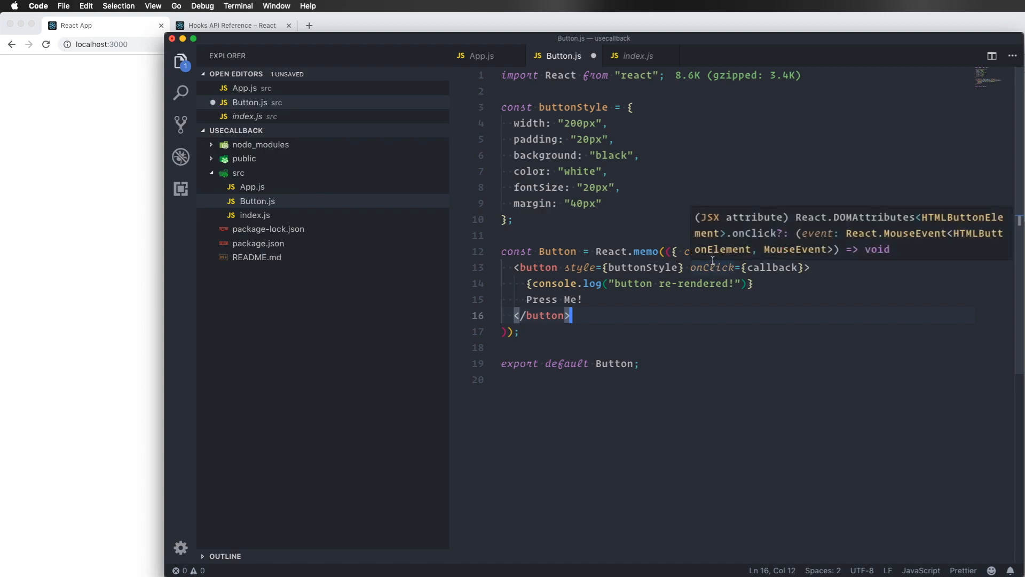
{"action": "left_click", "coordinate": [482, 56]}
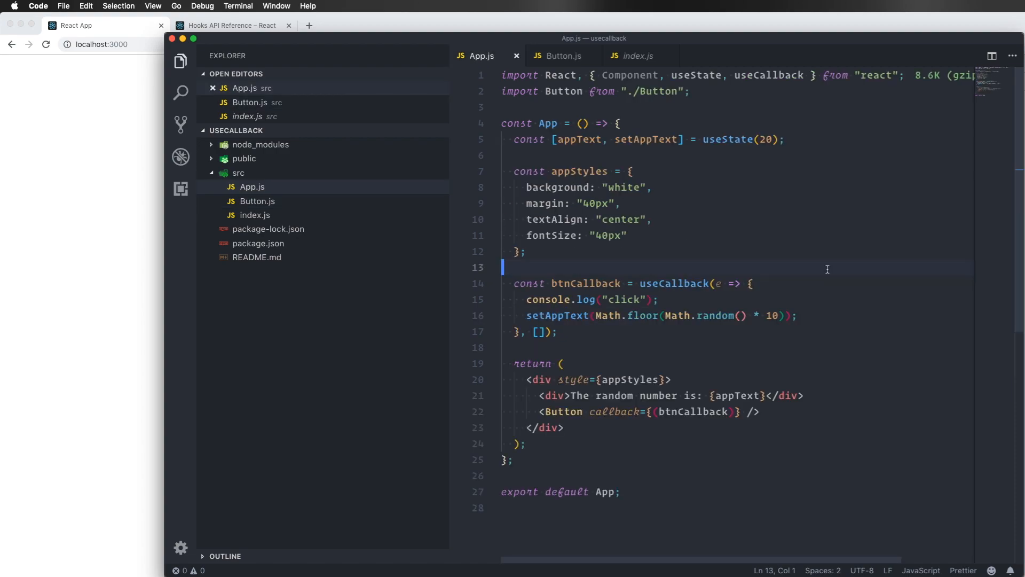
{"action": "mouse_move", "coordinate": [712, 269]}
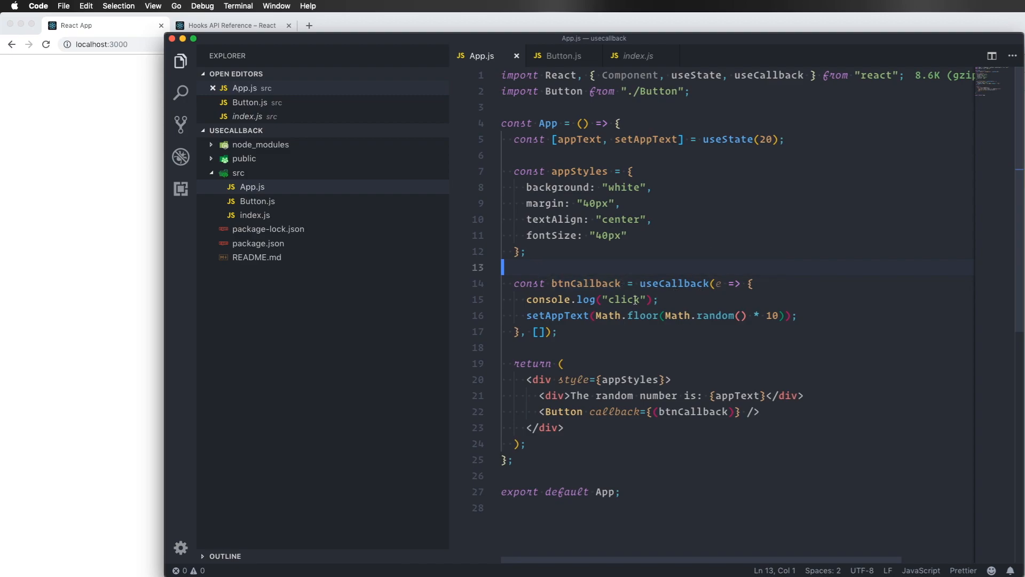
{"action": "double_click", "coordinate": [623, 299]}
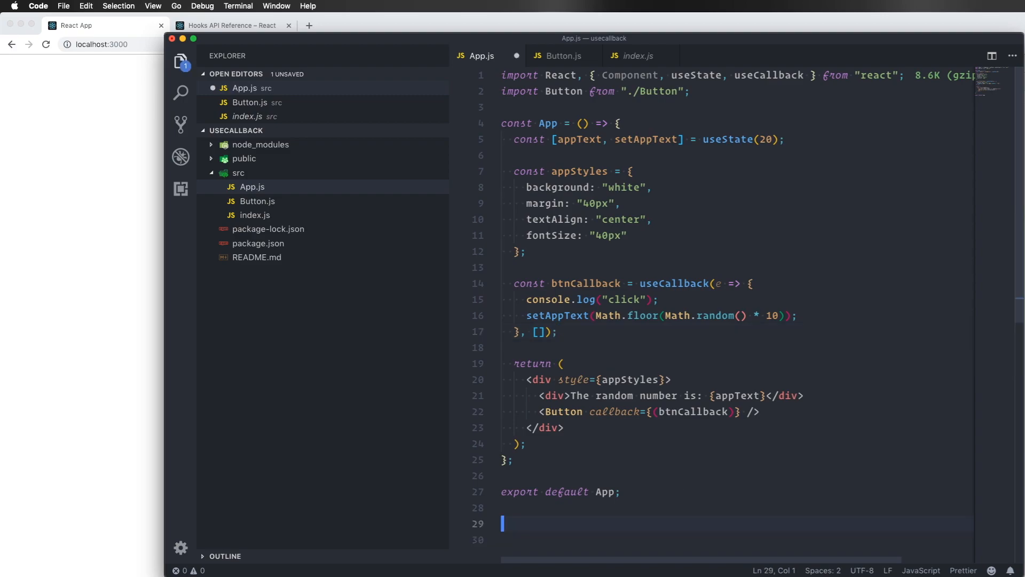
{"action": "type", "text": "@weibenf"}
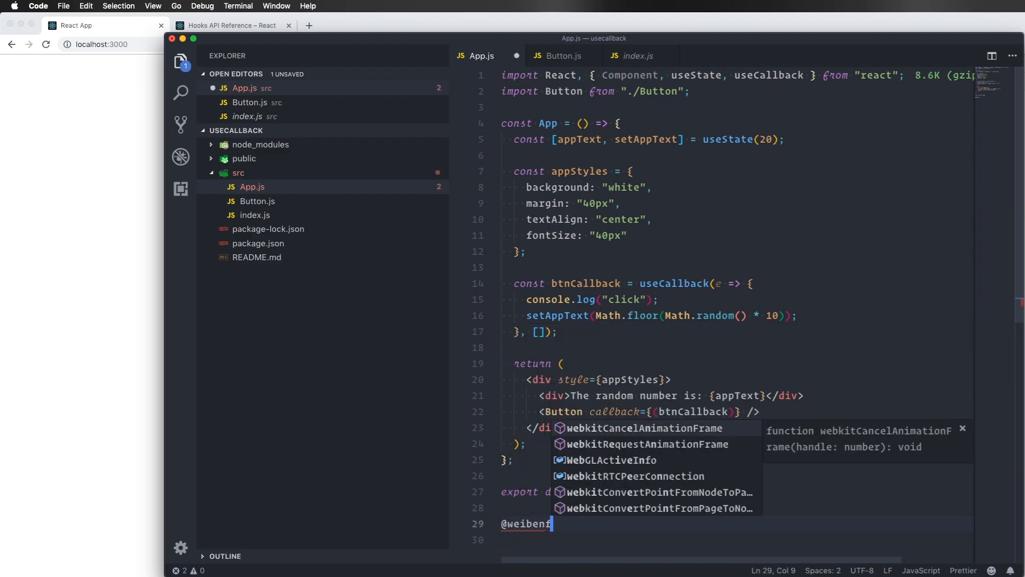
{"action": "type", "text": "alk"}
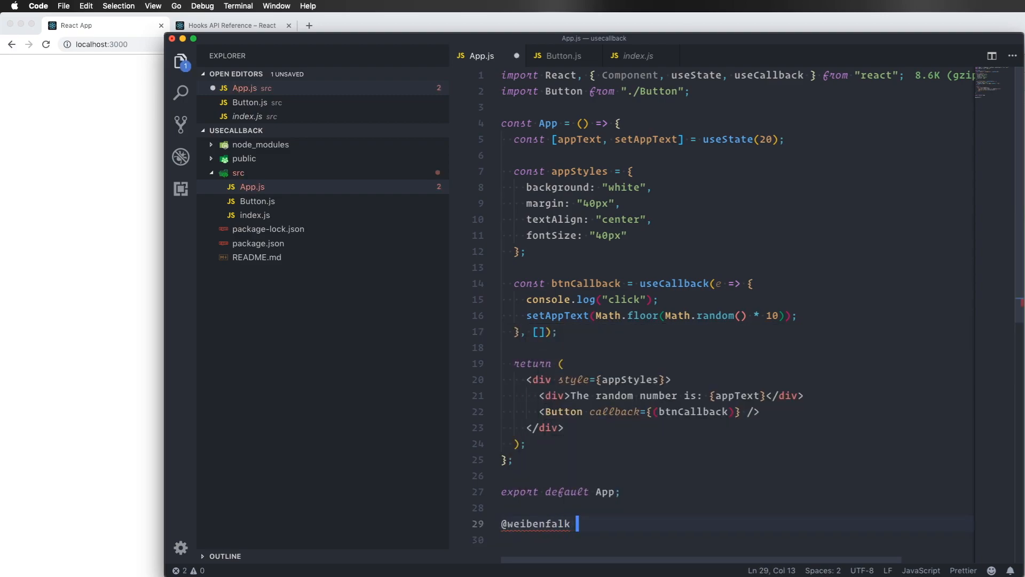